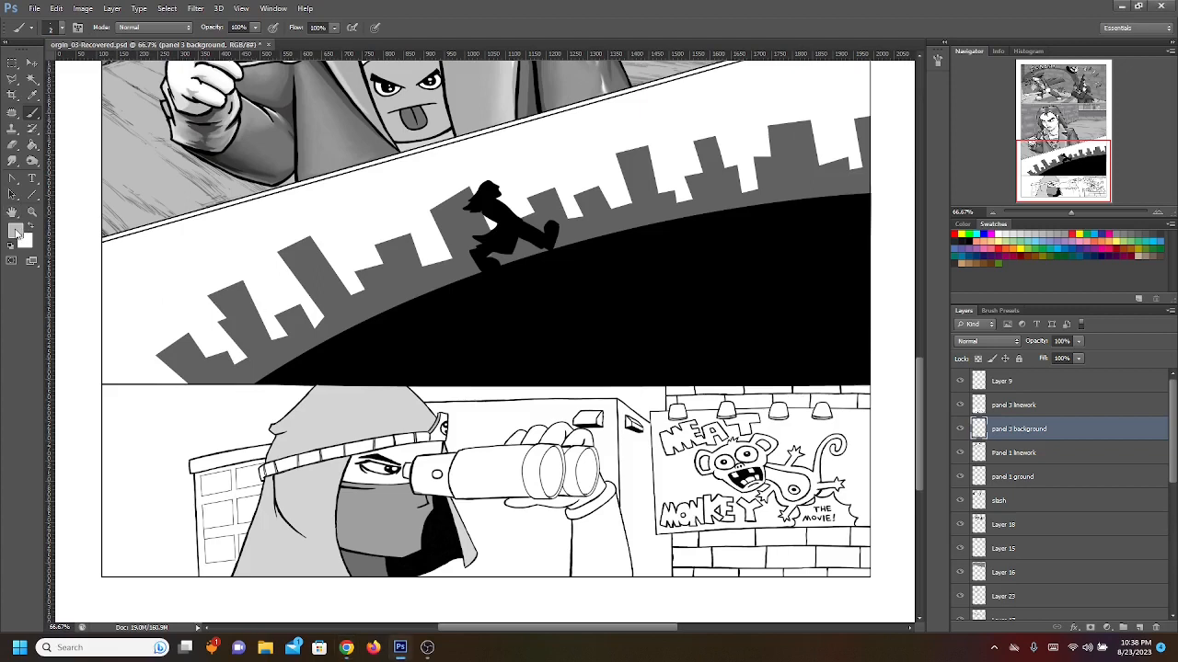
# Set the foreground colour to a darker gray in the Color Picker.
pyautogui.click(15, 230)
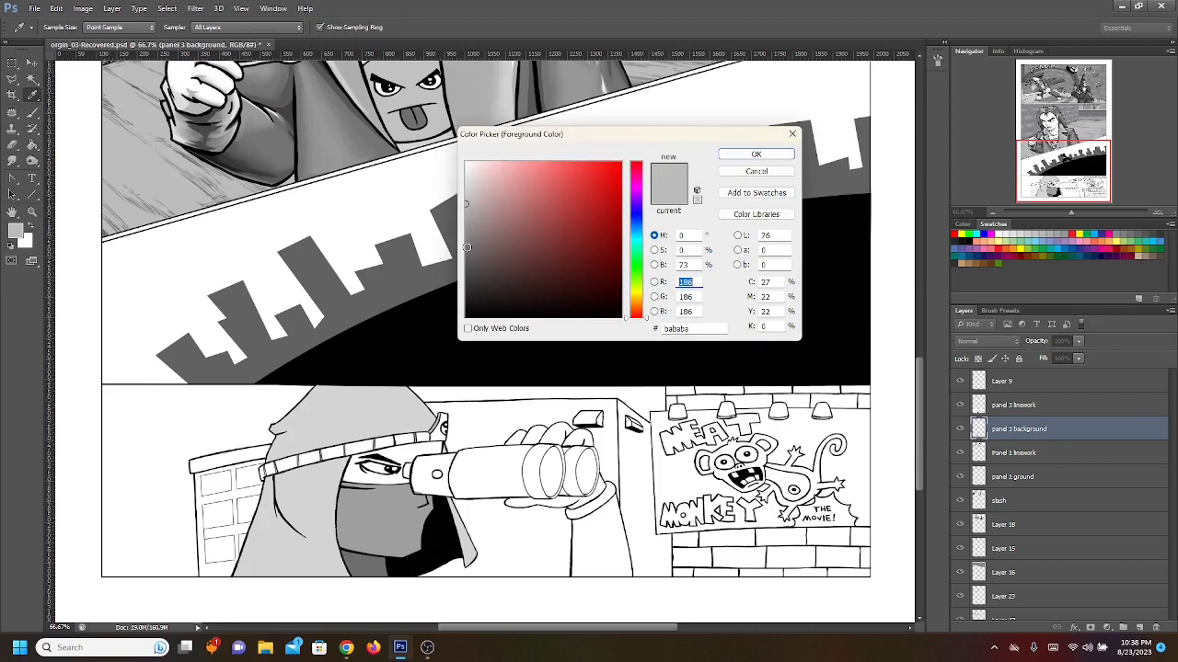
pyautogui.click(466, 267)
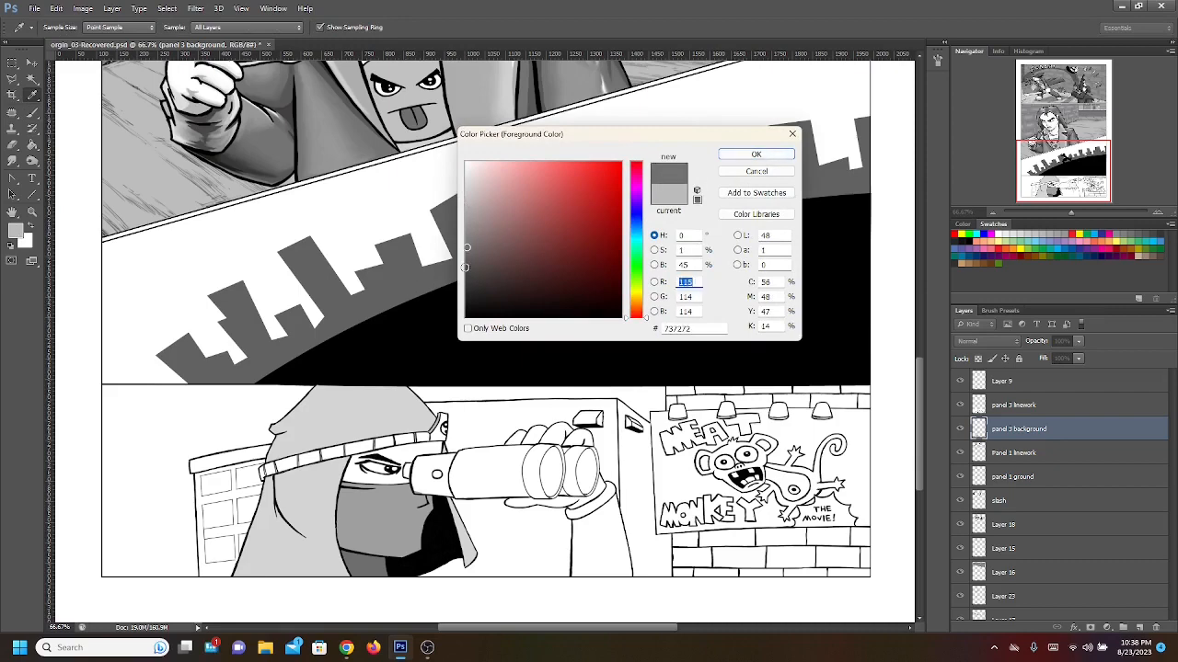
pyautogui.click(756, 154)
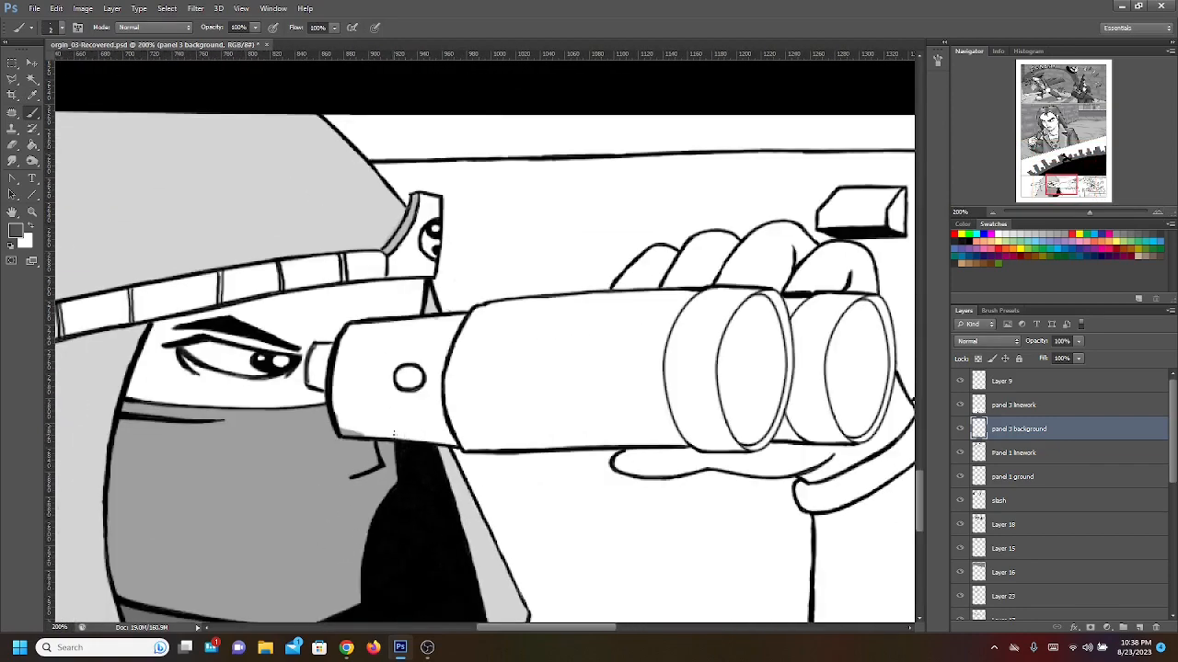
# Resize the brush and paint a gray band under the binoculars' eyepiece.
pyautogui.click(61, 26)
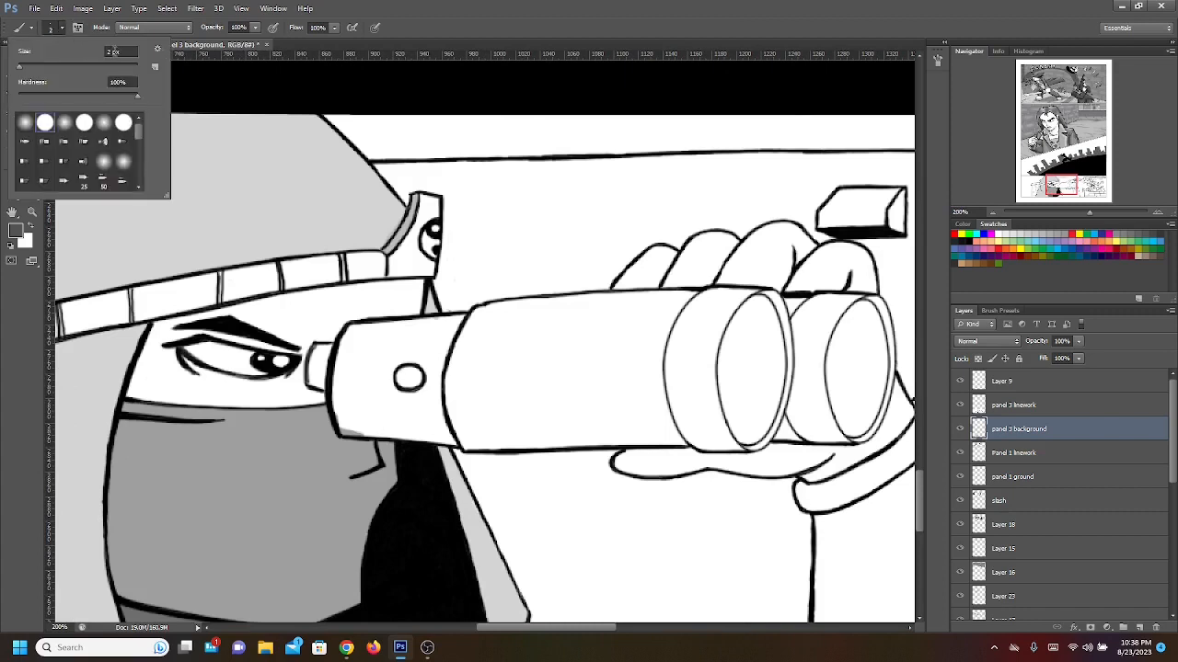
pyautogui.tripleClick(120, 52)
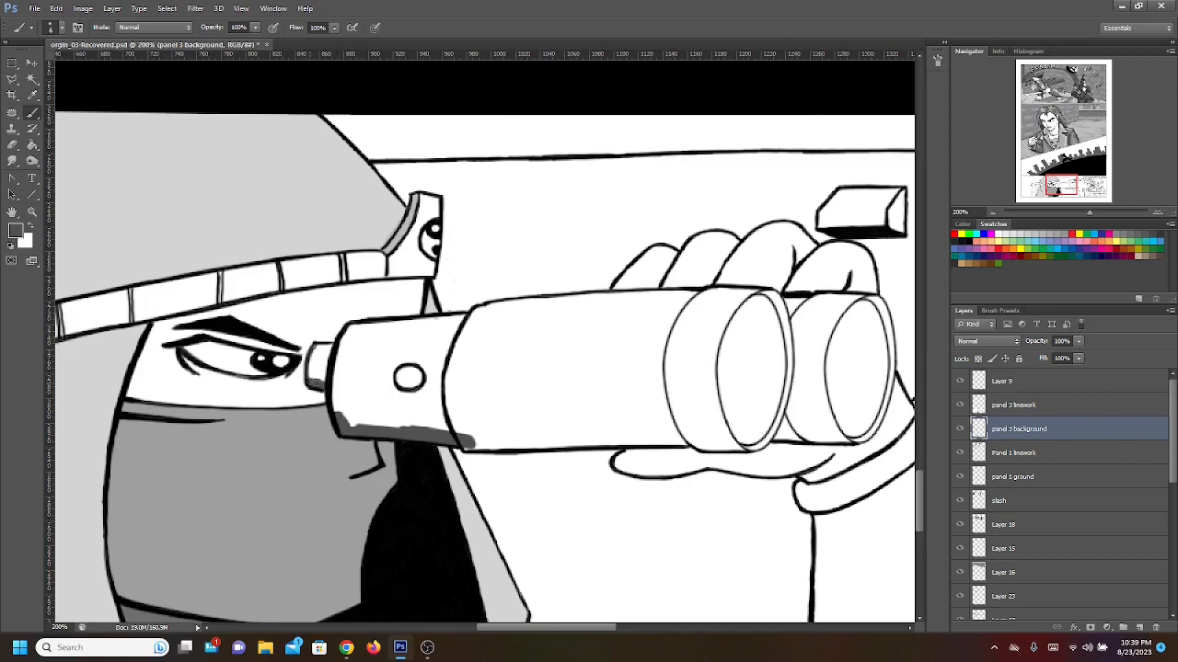
pyautogui.click(317, 363)
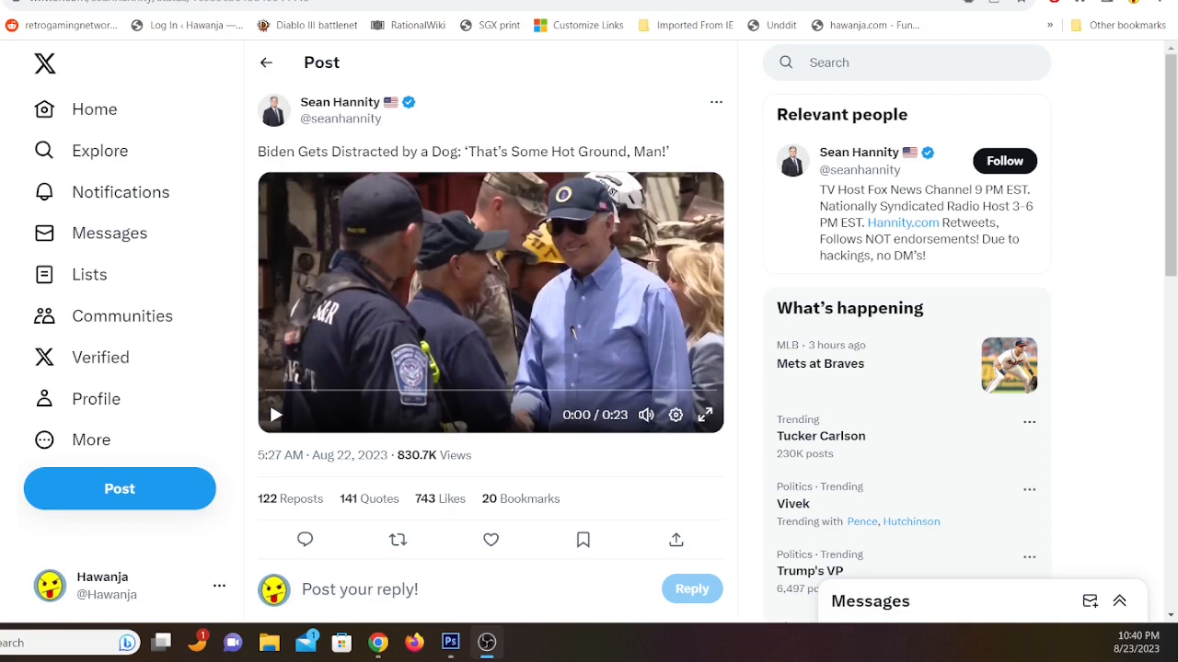
pyautogui.moveTo(708, 306)
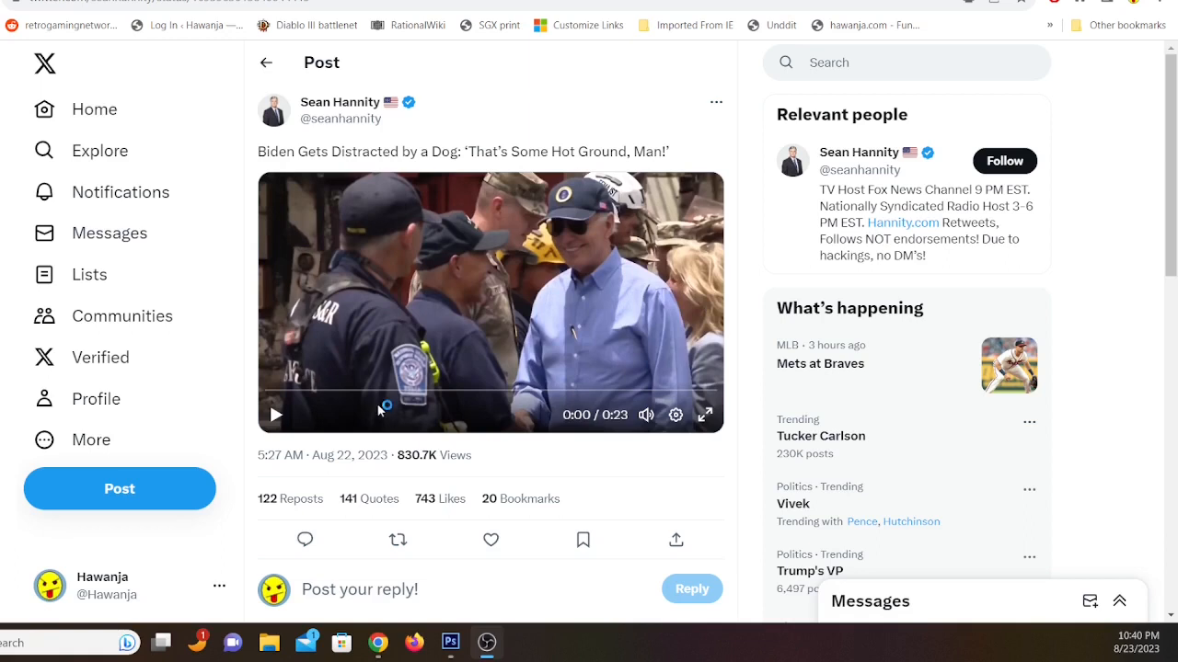
pyautogui.moveTo(275, 415)
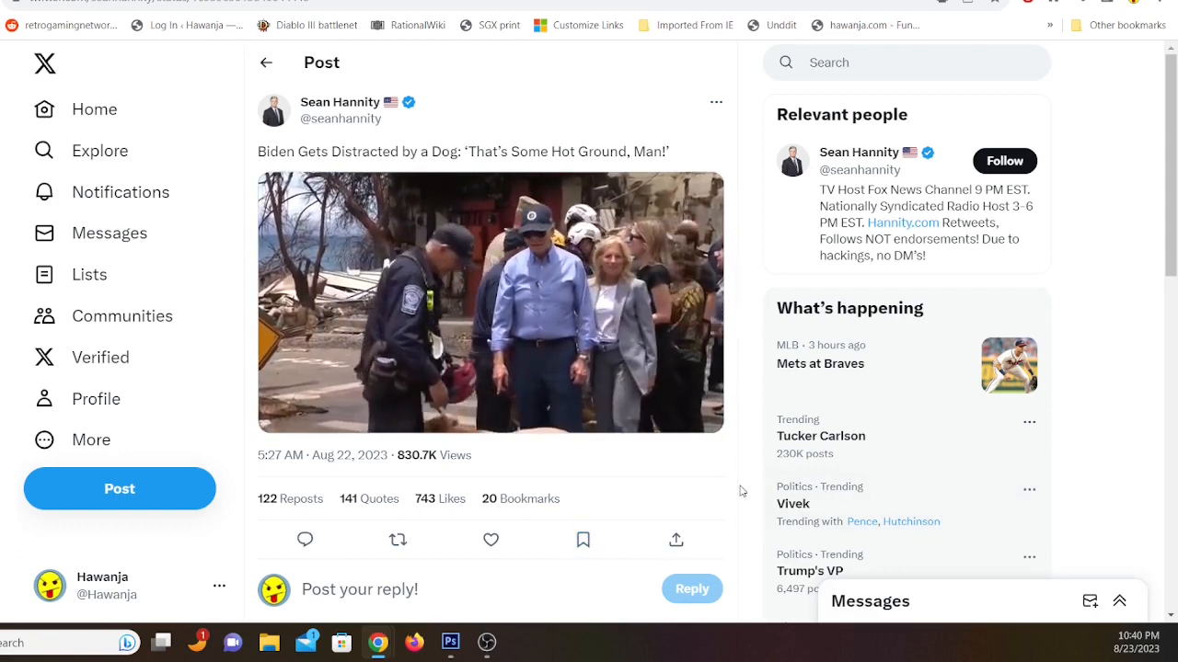
# Pause the Biden dog clip about two seconds in.
pyautogui.click(490, 301)
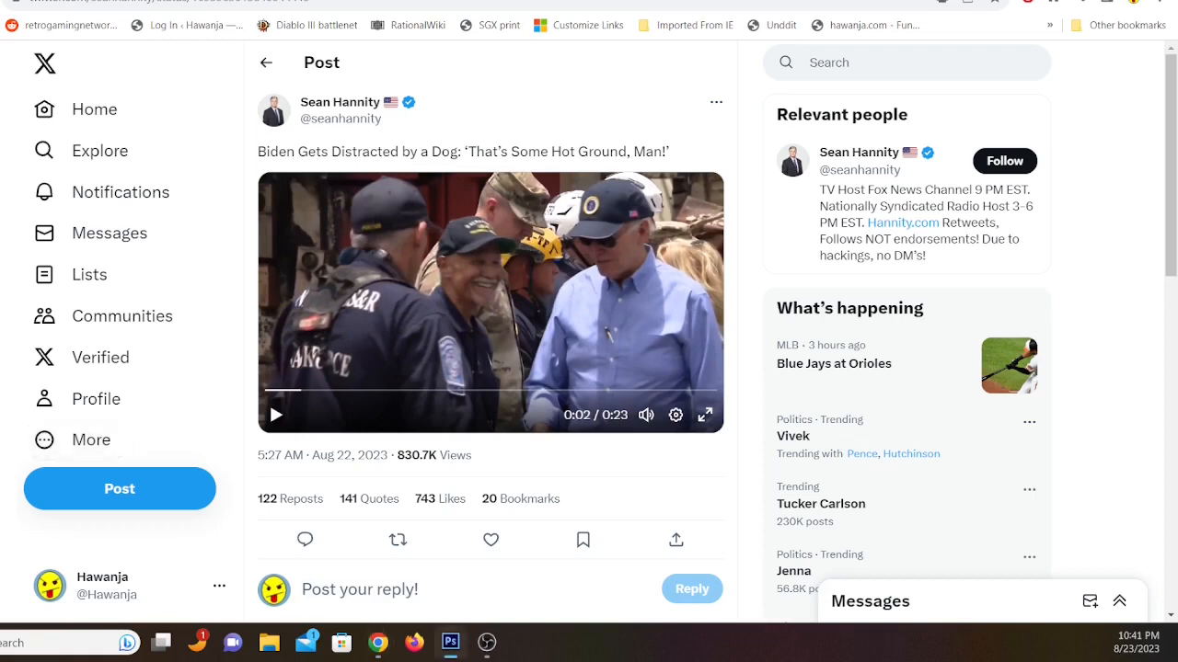
pyautogui.moveTo(1050, 28)
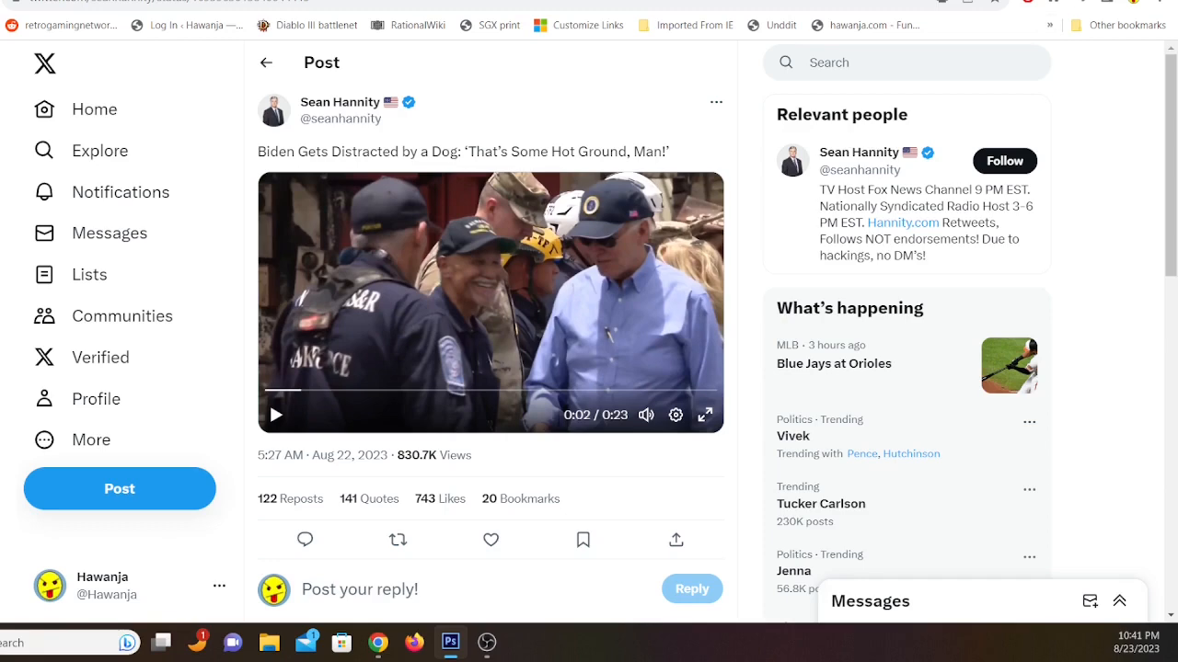
# Back in Photoshop, paint dark gray across the front barrel and toward the lens rim.
pyautogui.click(451, 647)
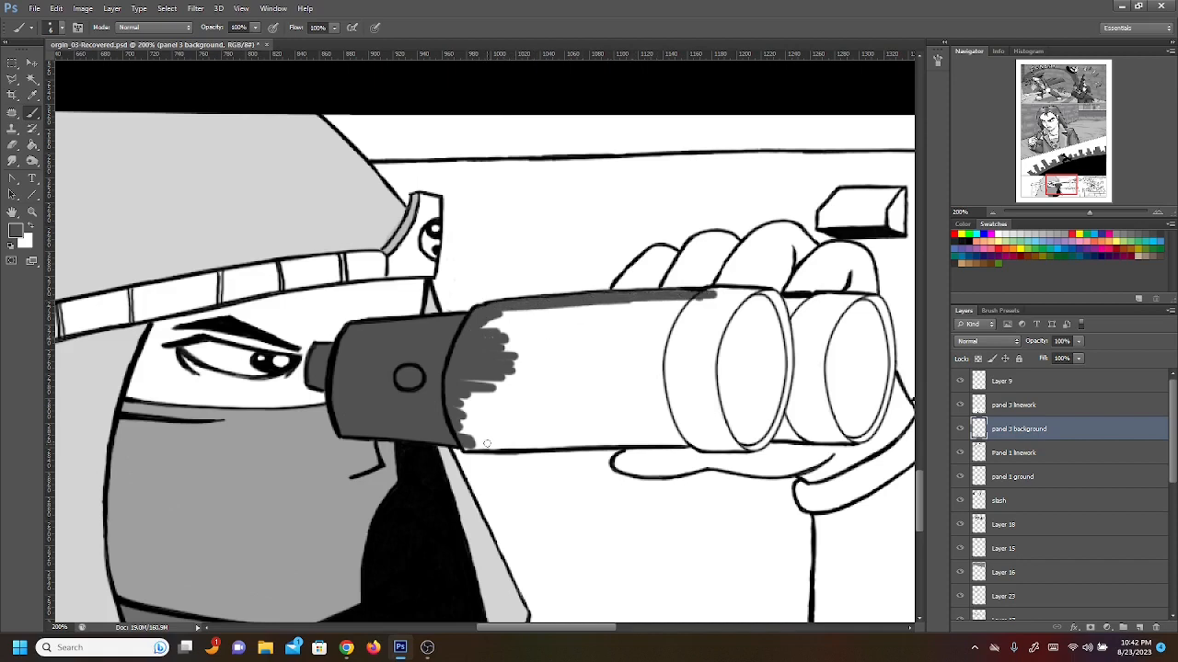
pyautogui.moveTo(469, 439); pyautogui.dragTo(640, 439)
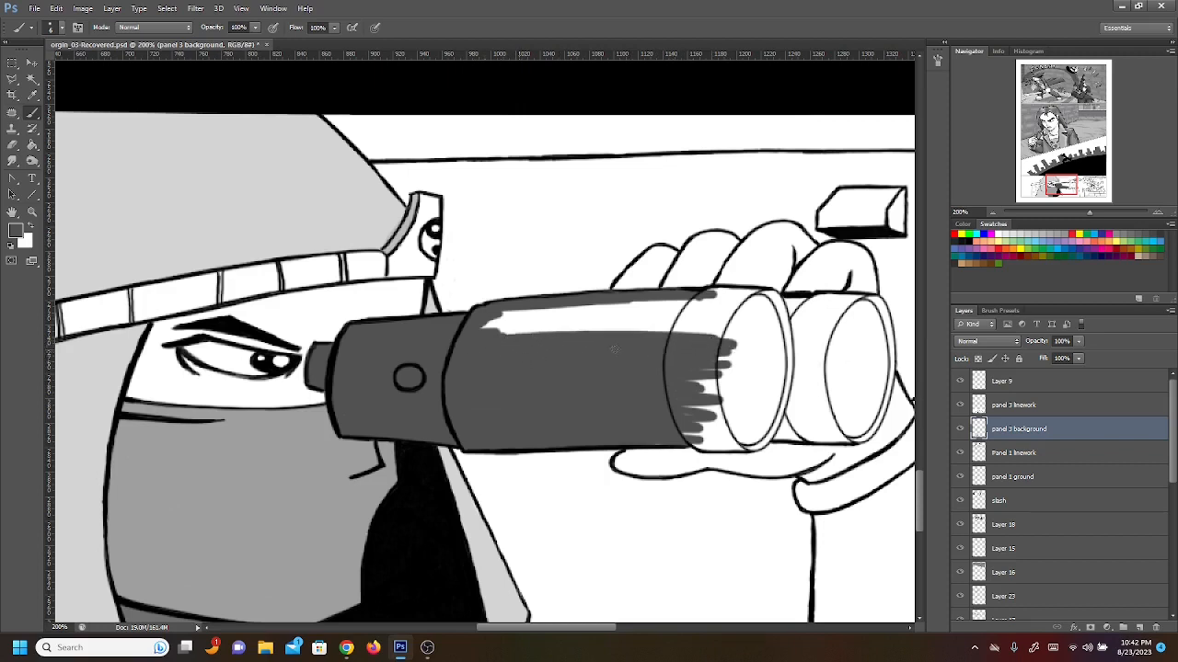
pyautogui.moveTo(555, 343)
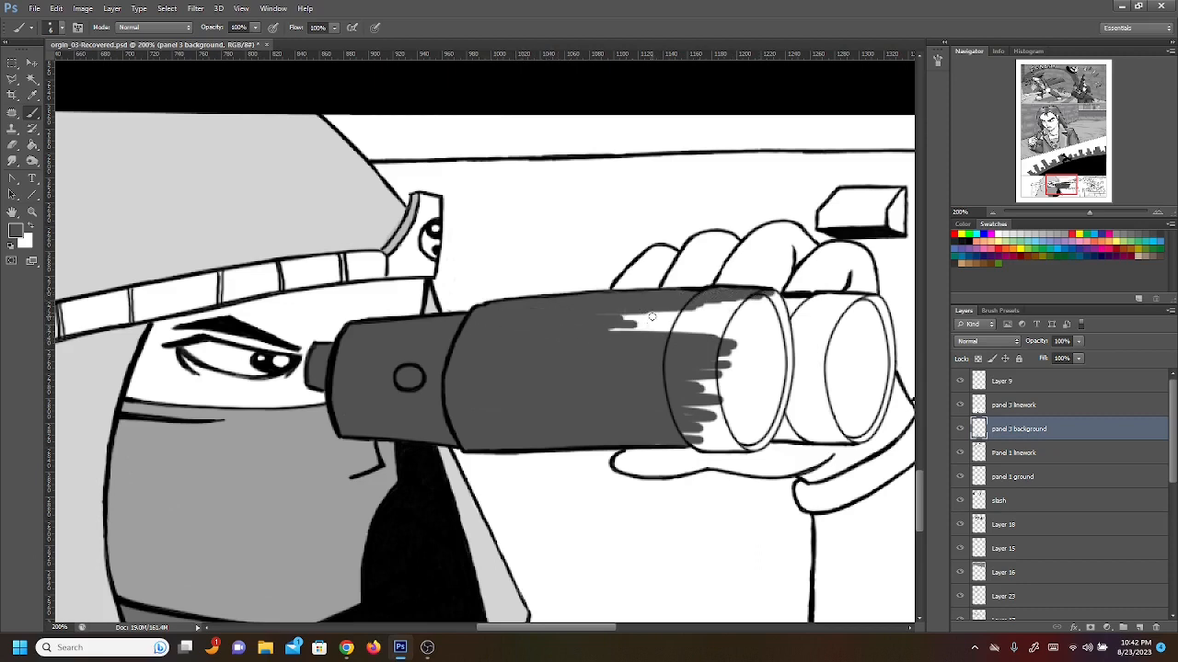
pyautogui.moveTo(644, 317); pyautogui.dragTo(764, 313)
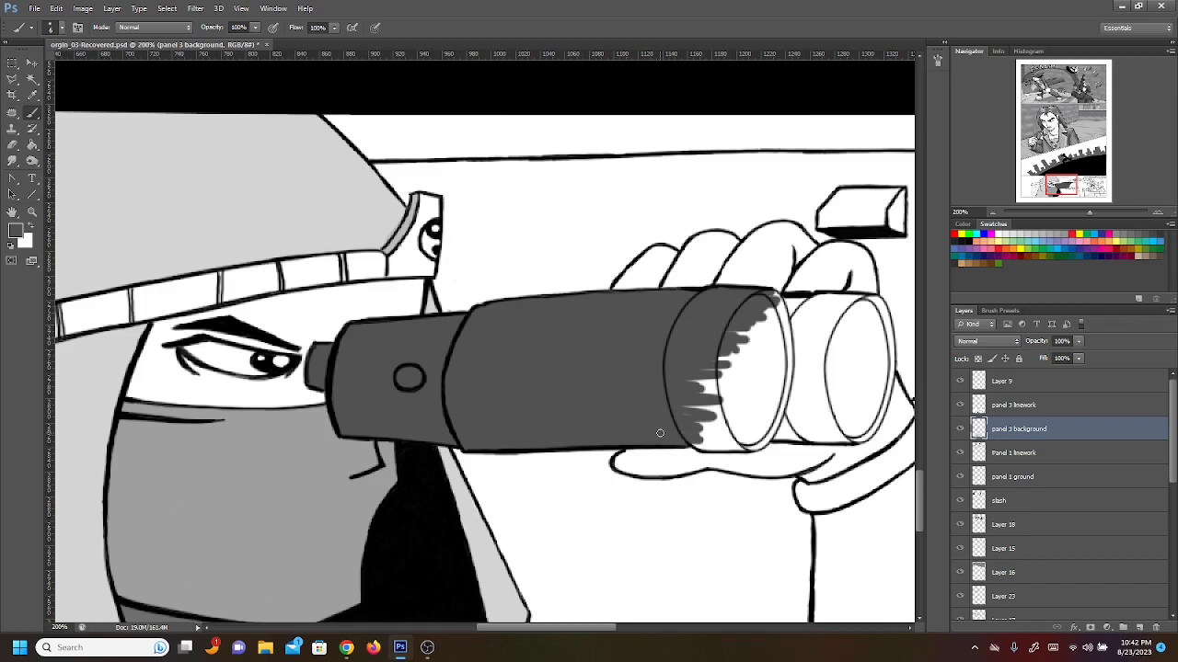
pyautogui.moveTo(698, 381)
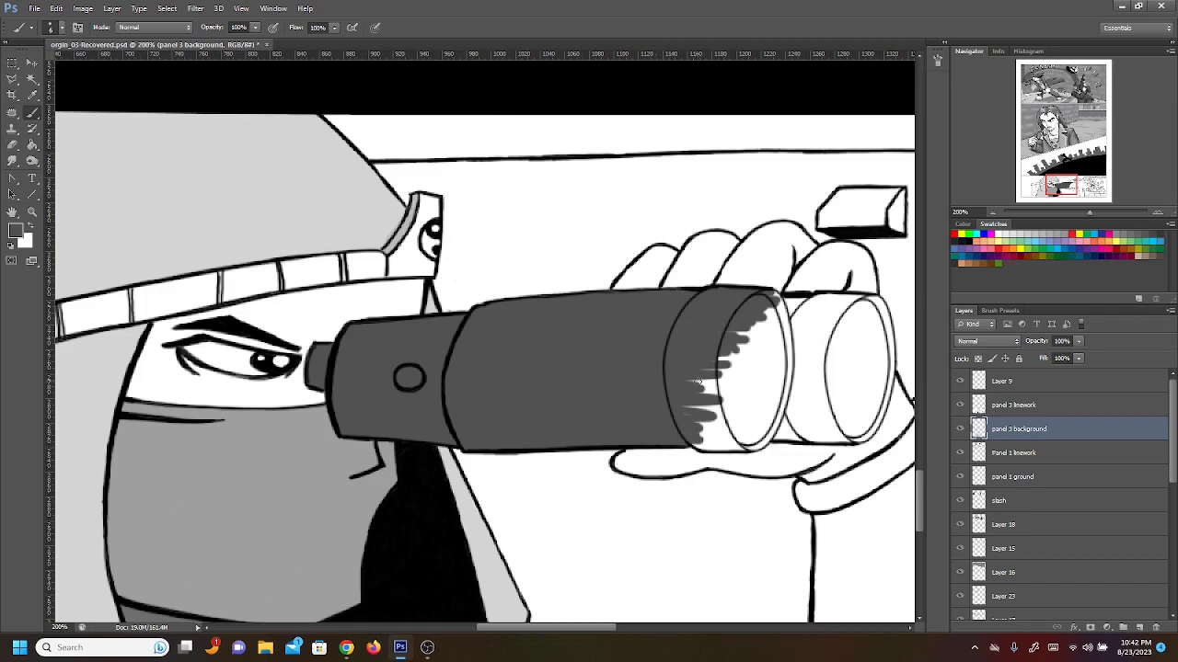
# Shade the left and right binocular lenses with gray, and pick a new gray.
pyautogui.click(726, 377)
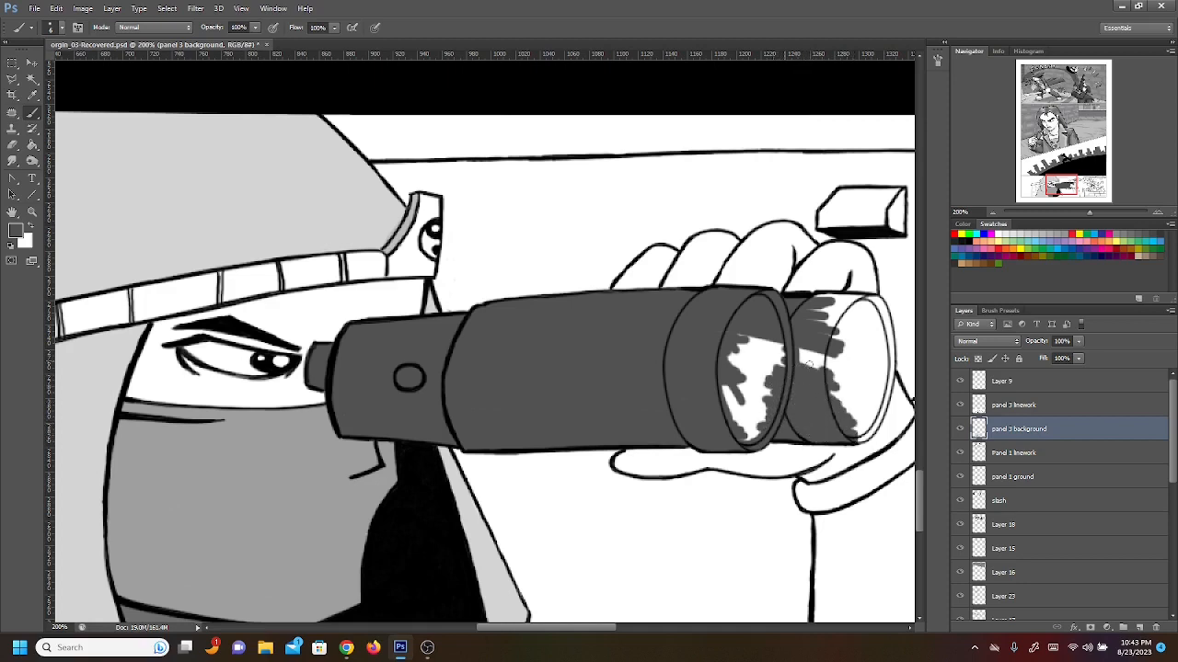
pyautogui.click(819, 359)
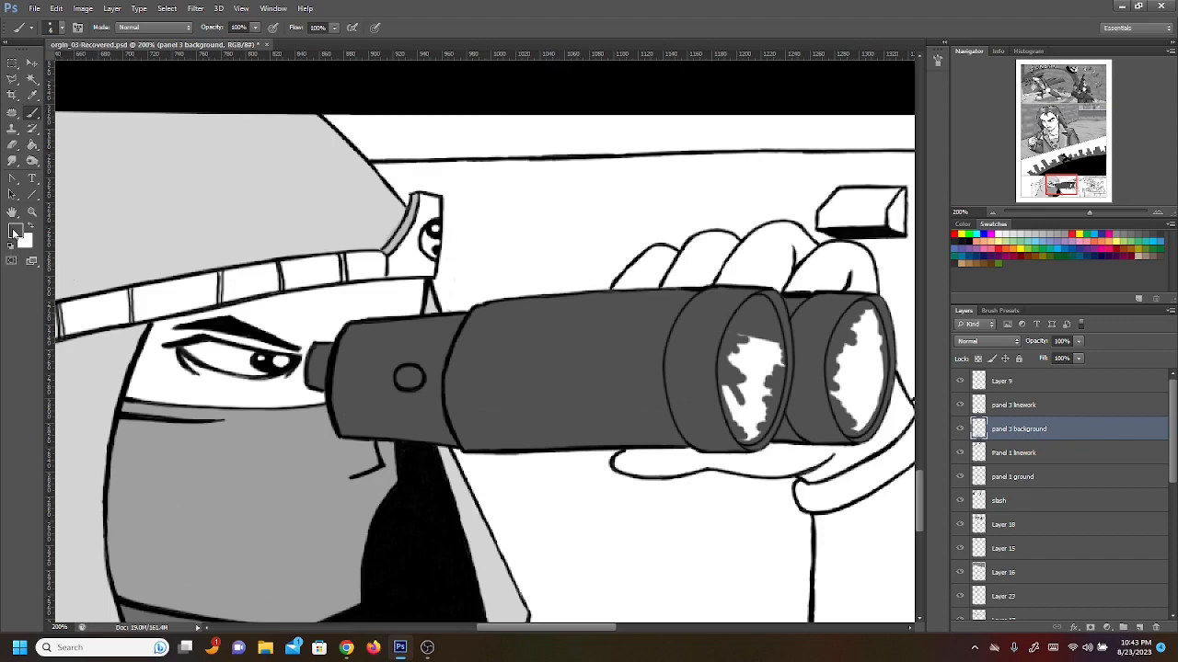
pyautogui.click(13, 233)
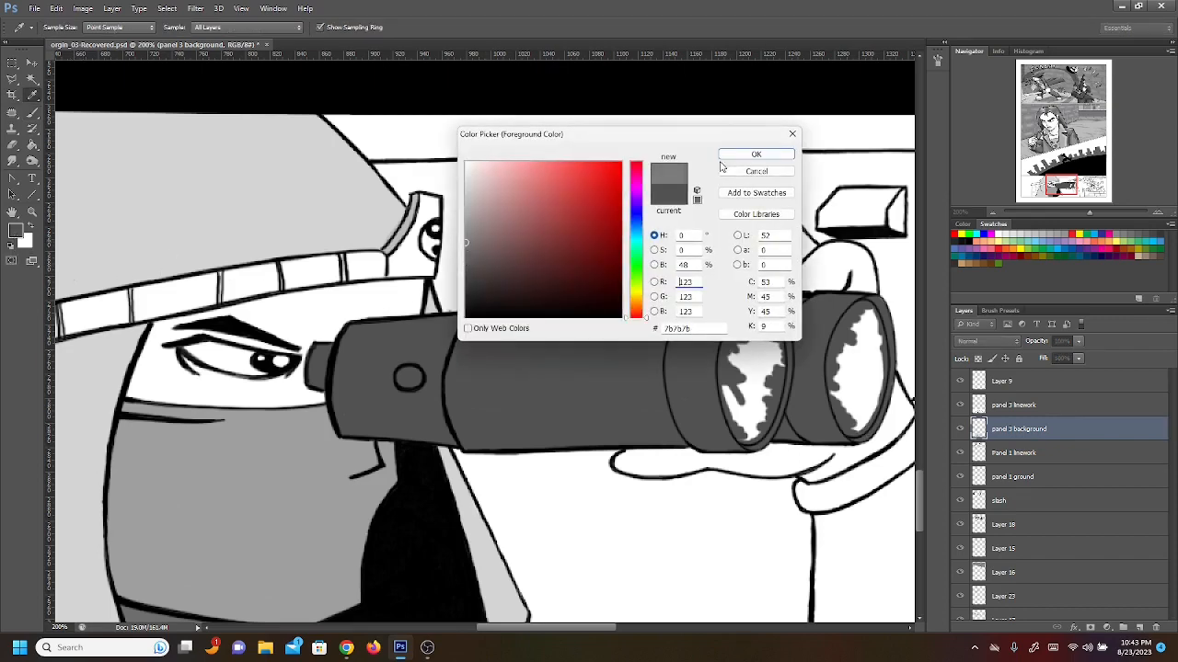
pyautogui.click(755, 153)
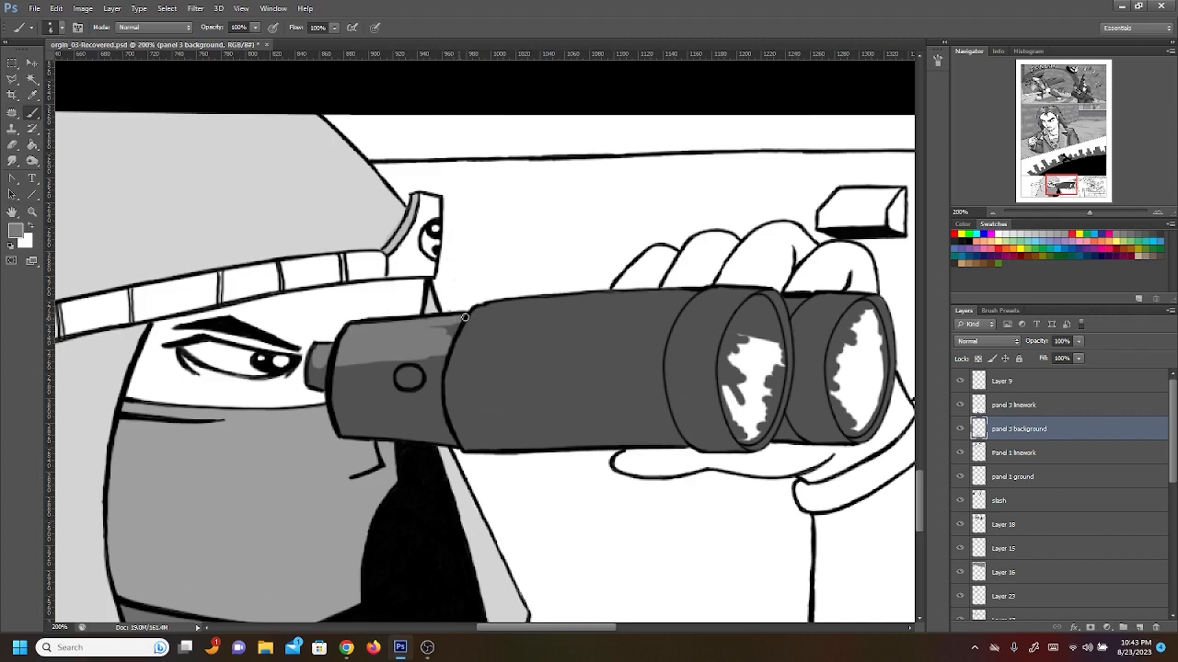
pyautogui.moveTo(299, 325)
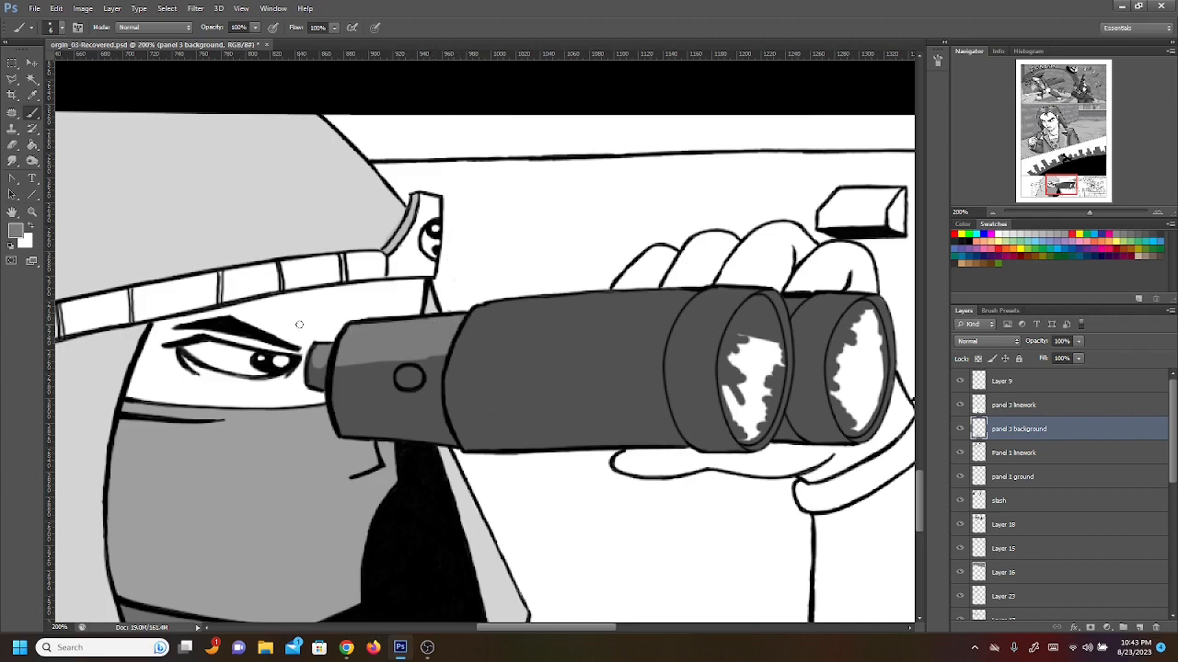
pyautogui.moveTo(452, 364)
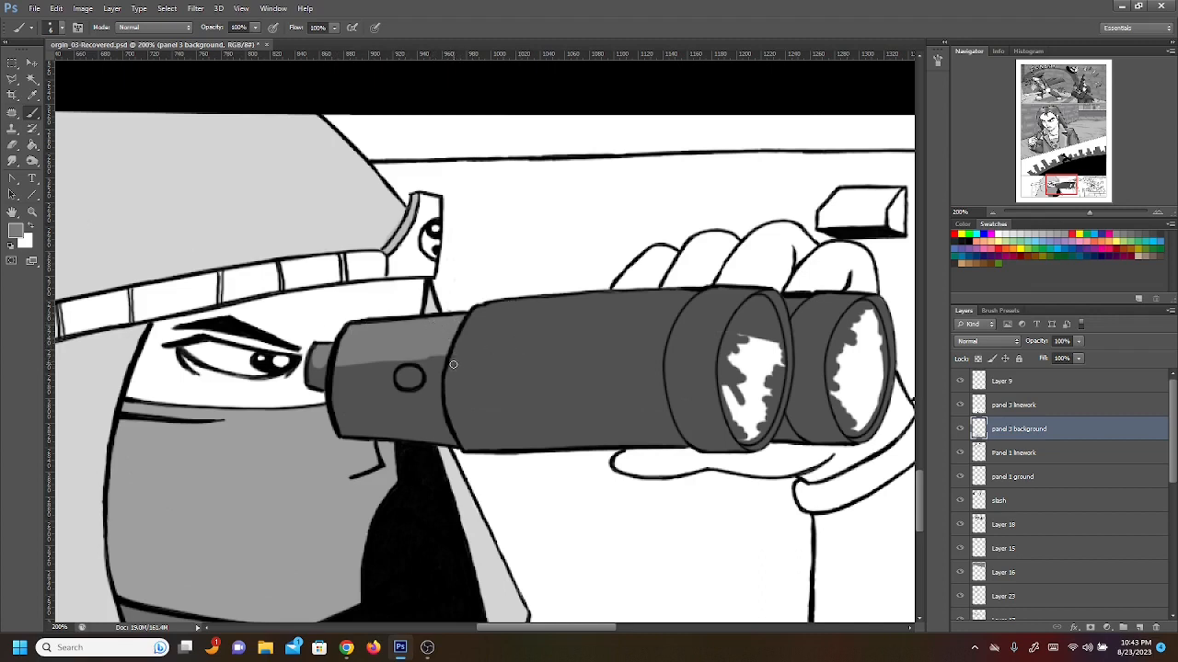
# Paint a light gray highlight streak along the barrel, and pick a darker gray.
pyautogui.moveTo(451, 365); pyautogui.dragTo(663, 361)
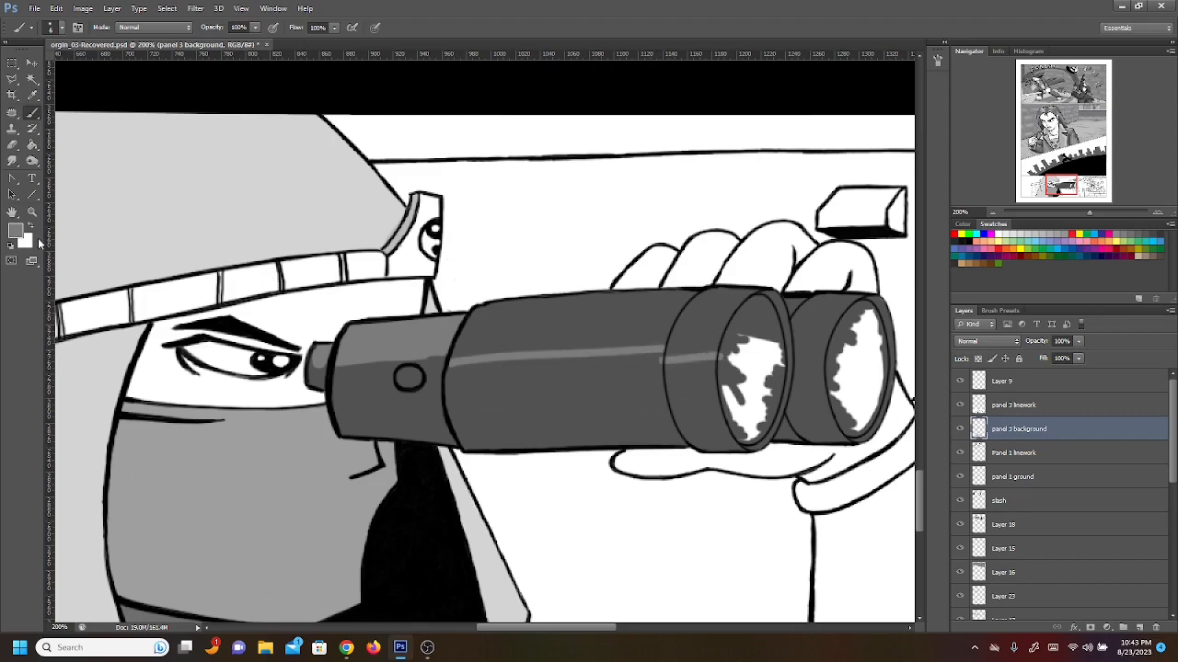
pyautogui.click(16, 229)
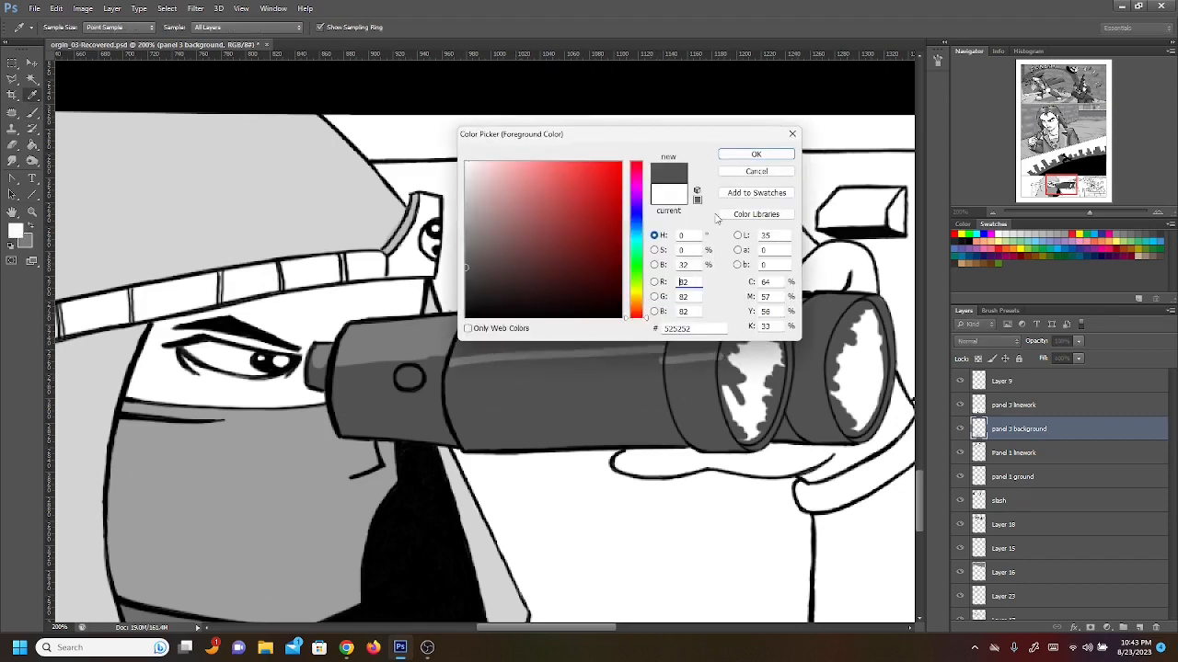
pyautogui.click(755, 154)
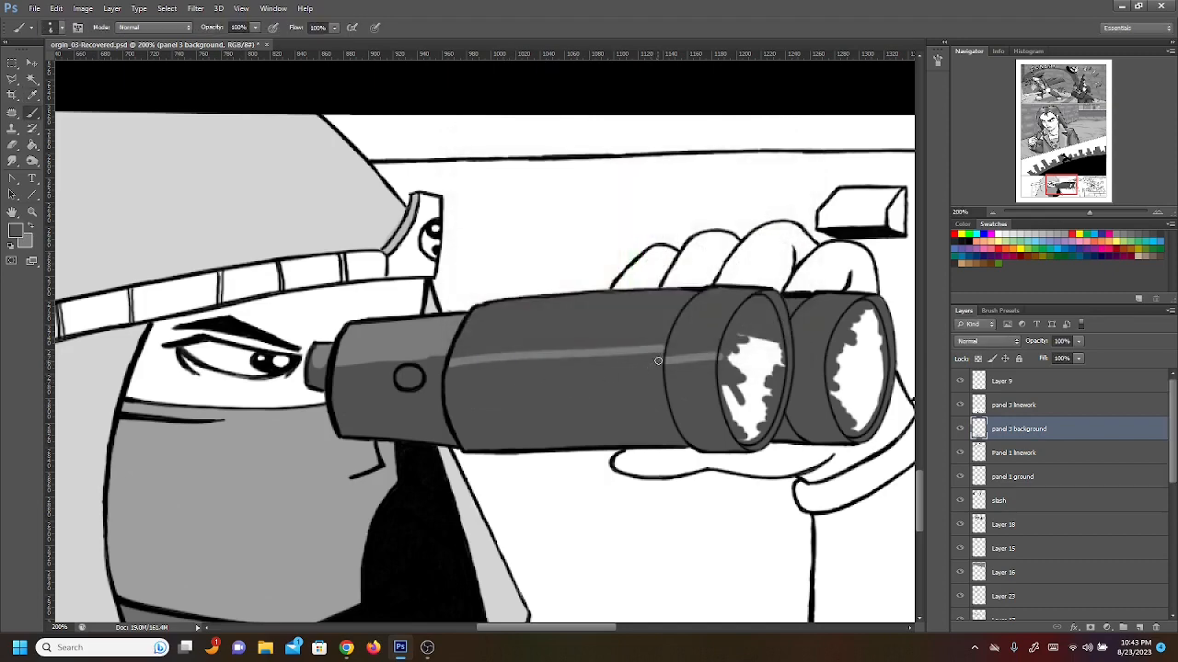
pyautogui.click(15, 229)
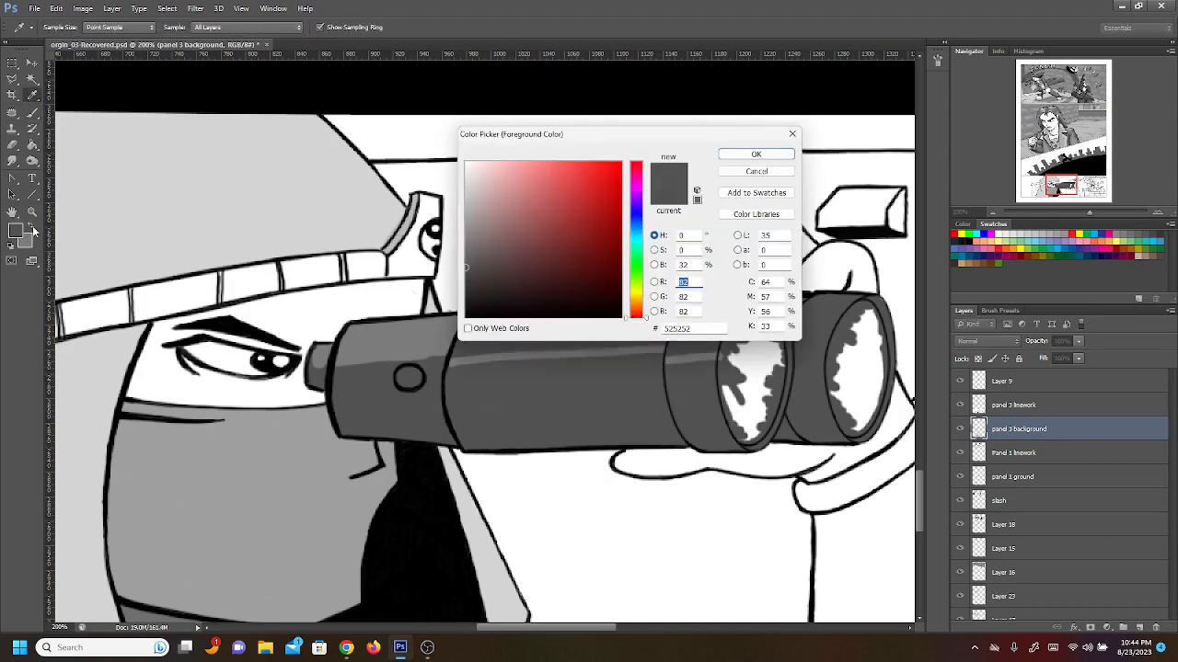
# Confirm the new gray for the upper barrel highlight bands.
pyautogui.click(756, 153)
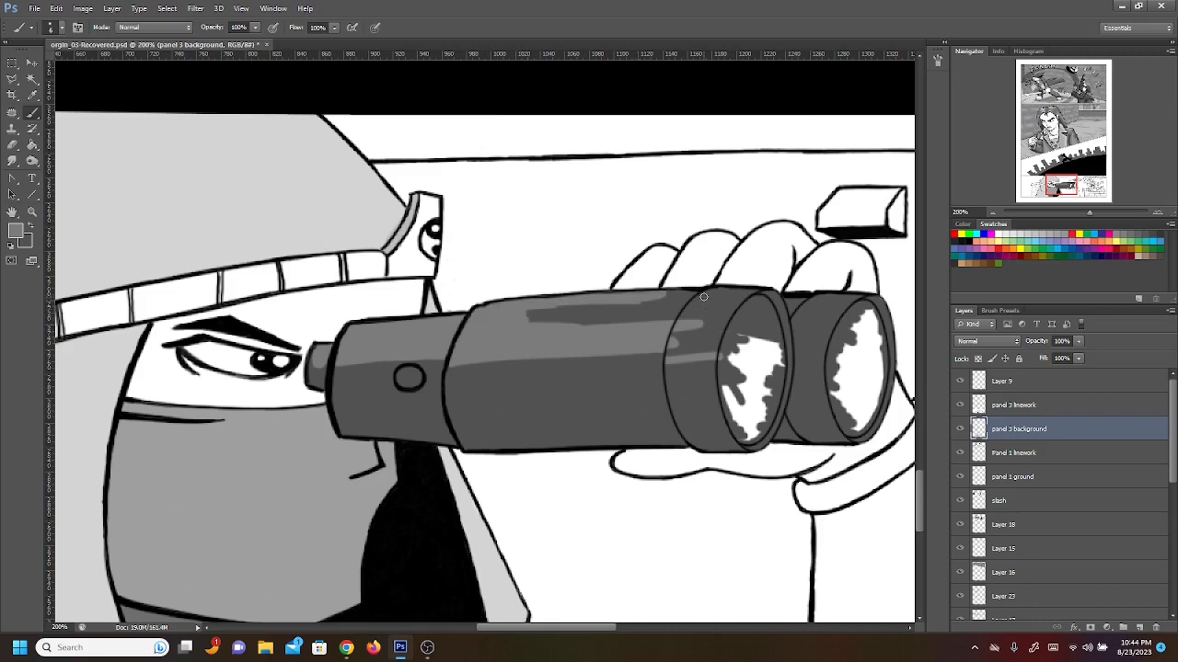
pyautogui.moveTo(763, 375)
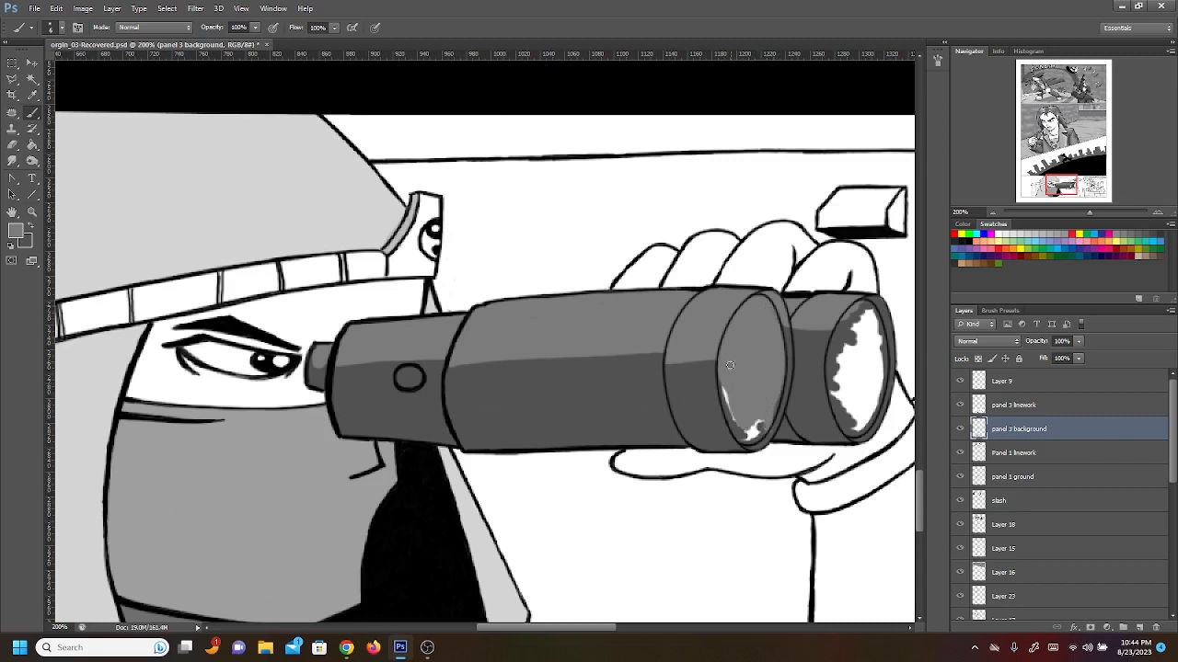
# Paint flat gray over the front lens to cover its white glare.
pyautogui.moveTo(729, 365); pyautogui.dragTo(741, 439)
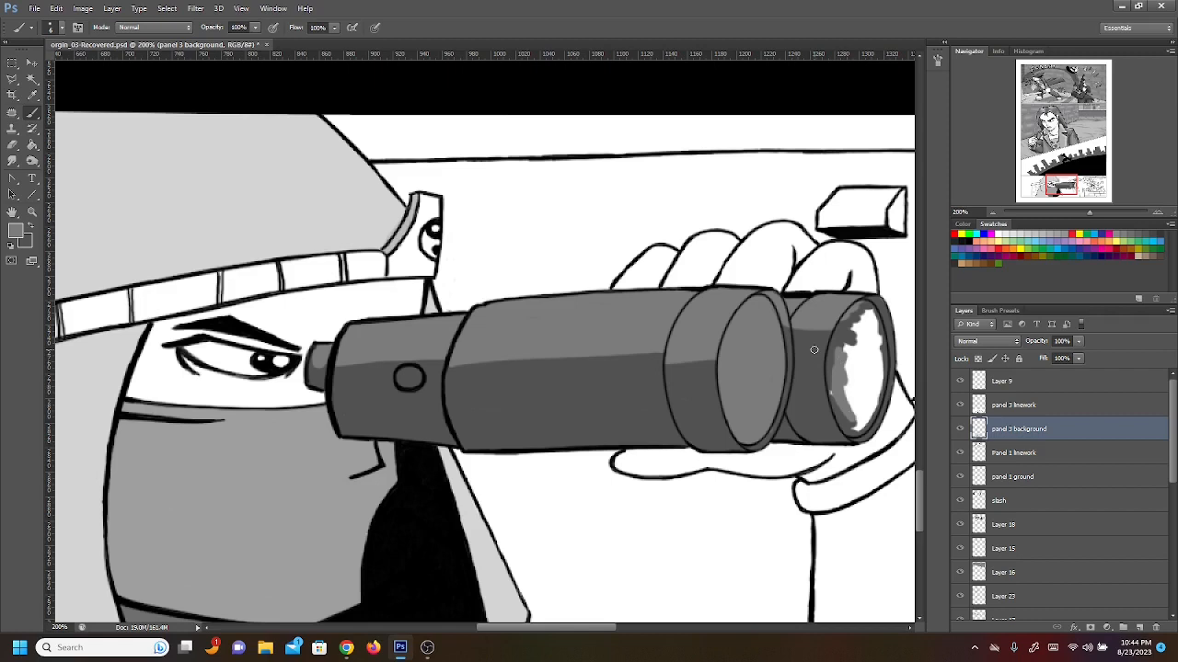
pyautogui.moveTo(853, 365)
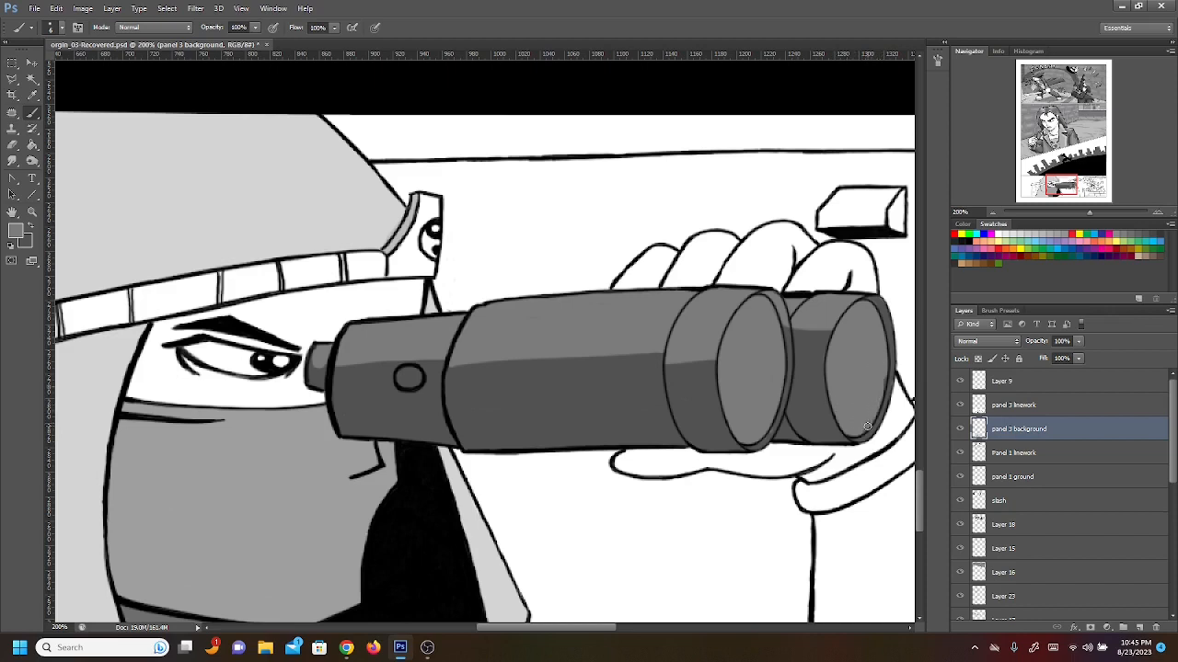
pyautogui.moveTo(871, 389)
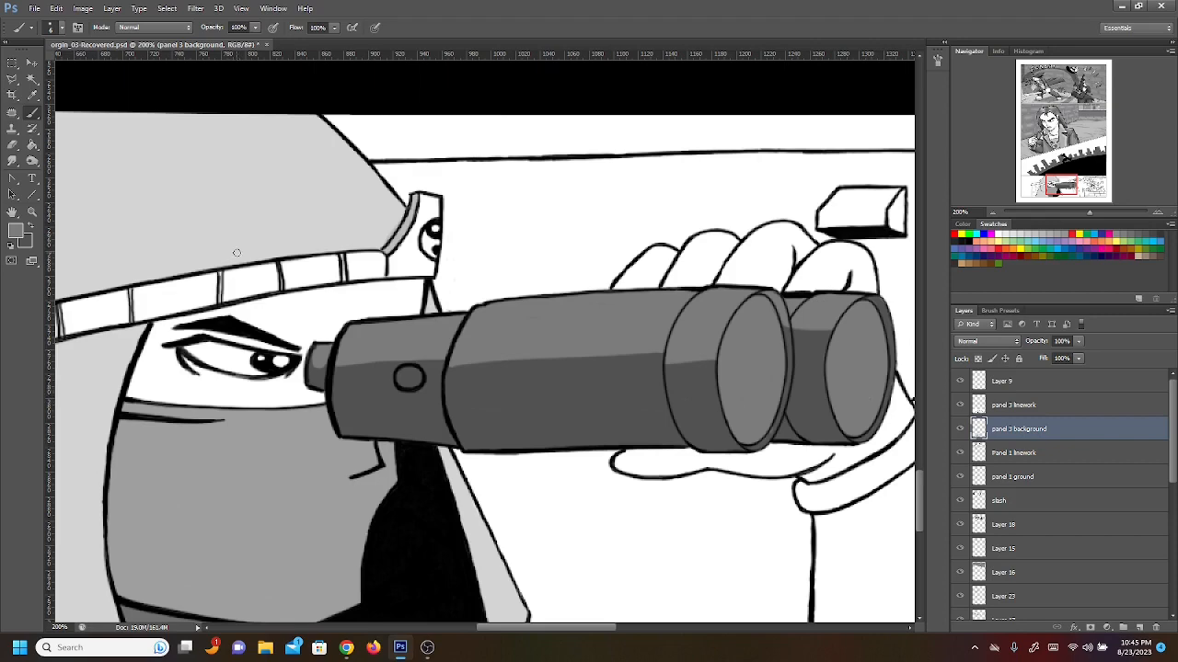
# Set the foreground colour to medium gray #7b7b7b.
pyautogui.click(16, 228)
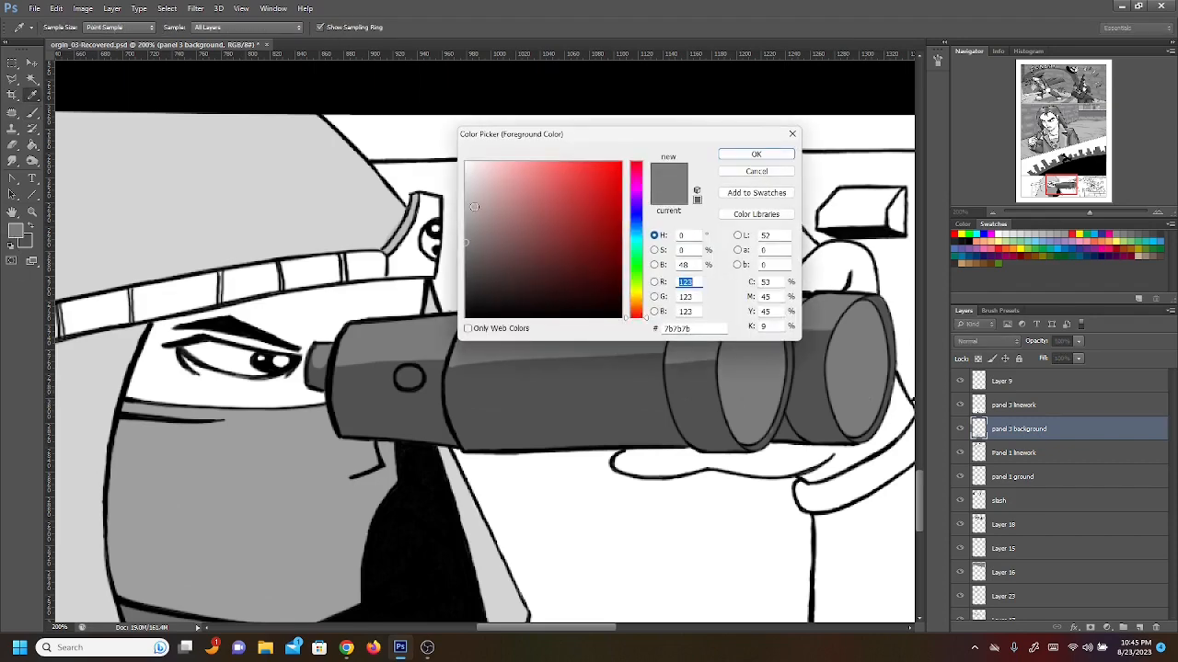
pyautogui.click(755, 154)
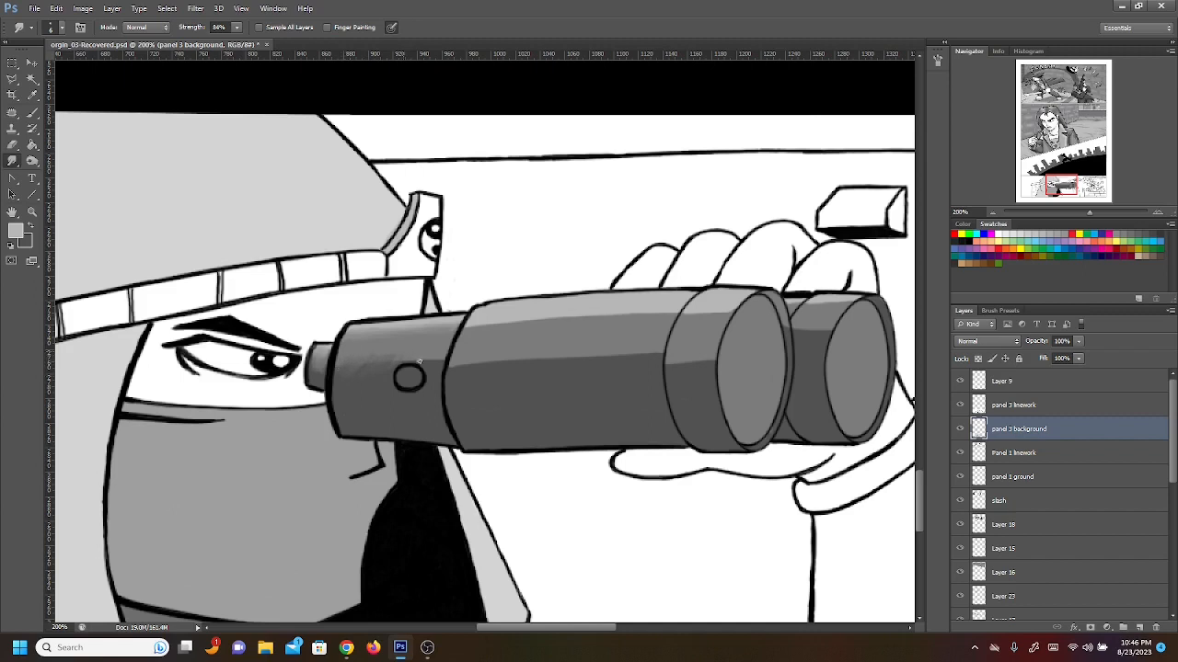
pyautogui.moveTo(366, 366)
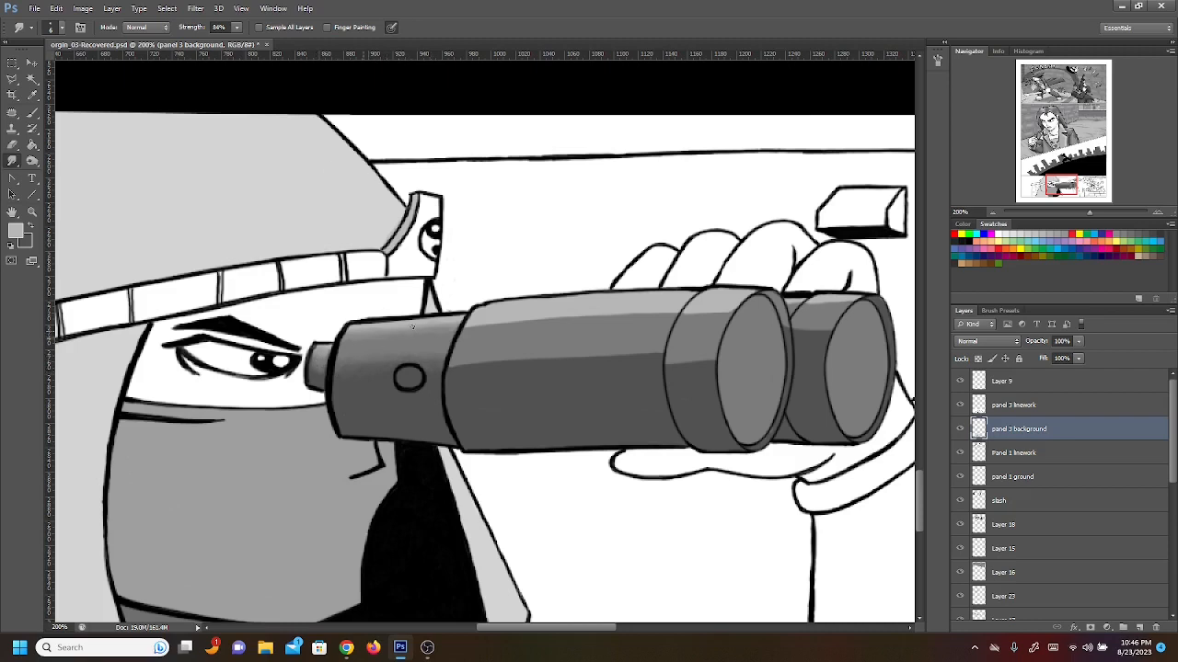
pyautogui.moveTo(449, 345)
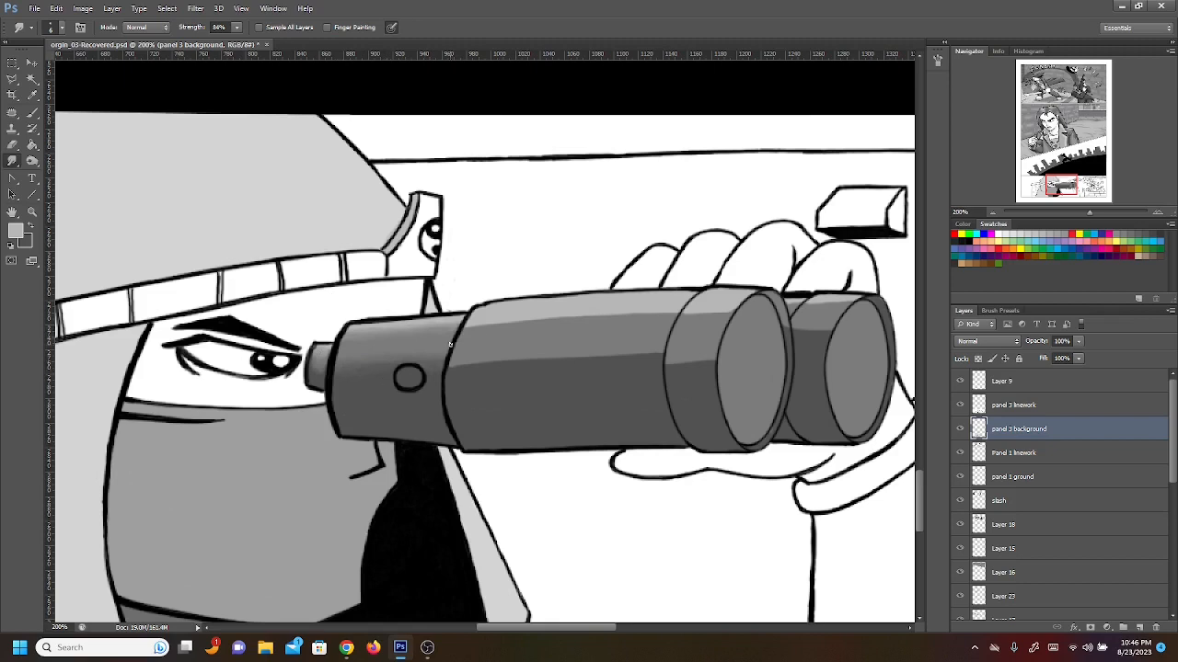
# Switch to the Smudge tool at 84% strength to blend the barrel's gray streaks.
pyautogui.click(51, 27)
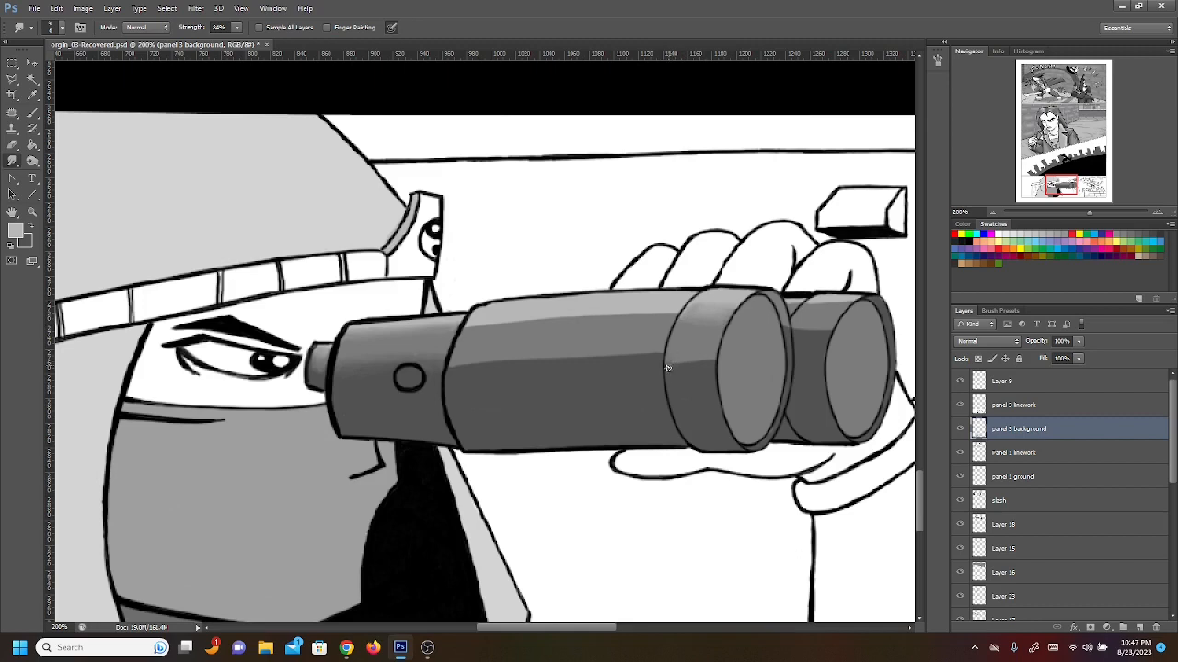
pyautogui.moveTo(704, 364)
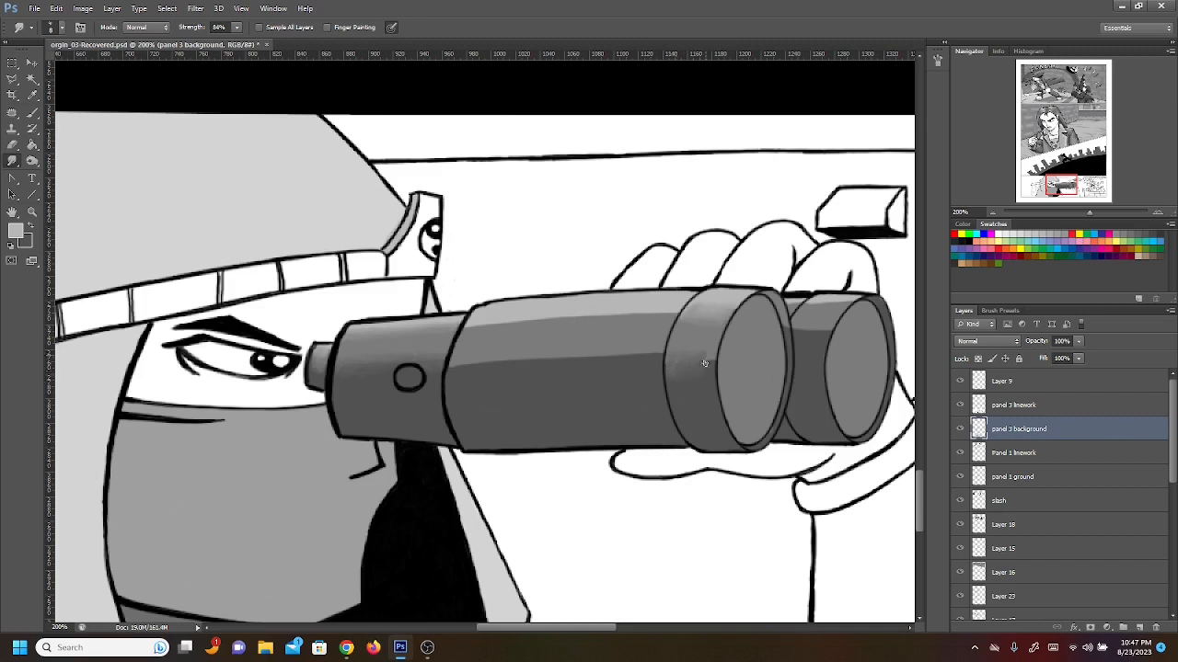
pyautogui.moveTo(696, 370)
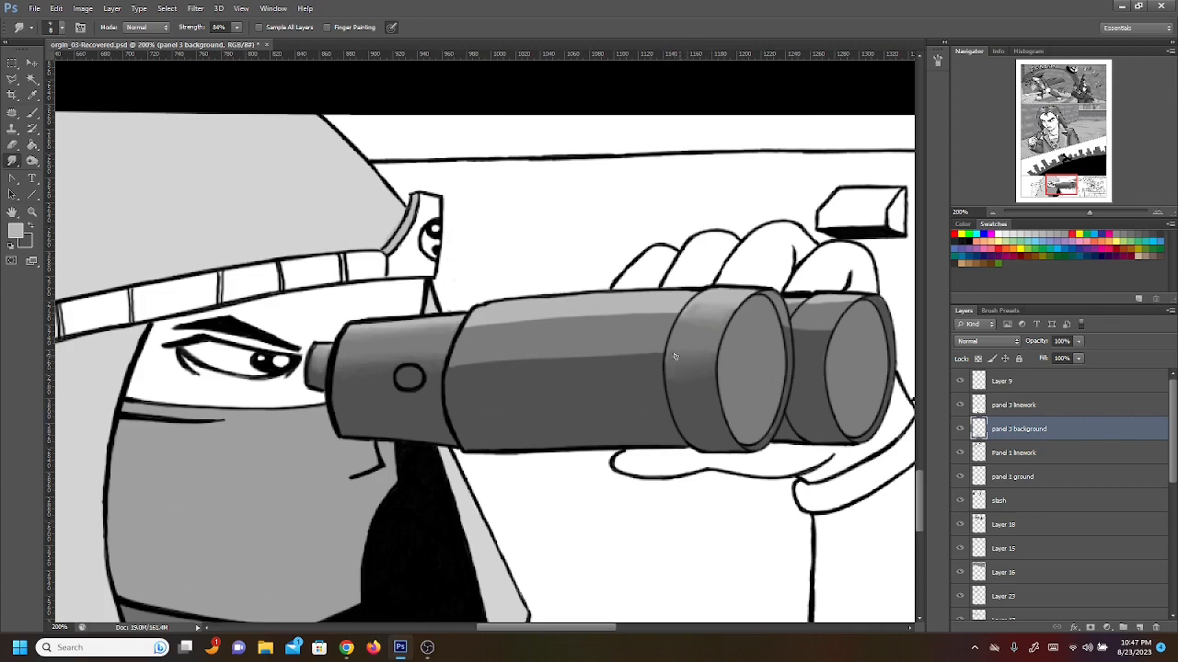
pyautogui.moveTo(683, 320)
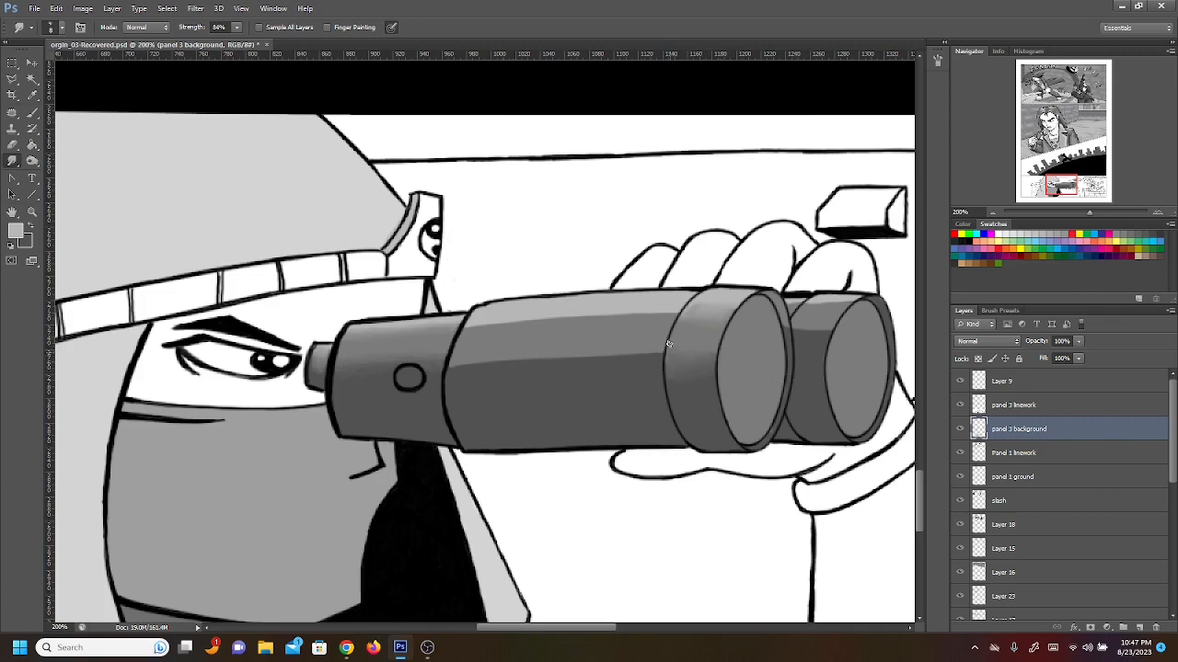
pyautogui.moveTo(709, 371)
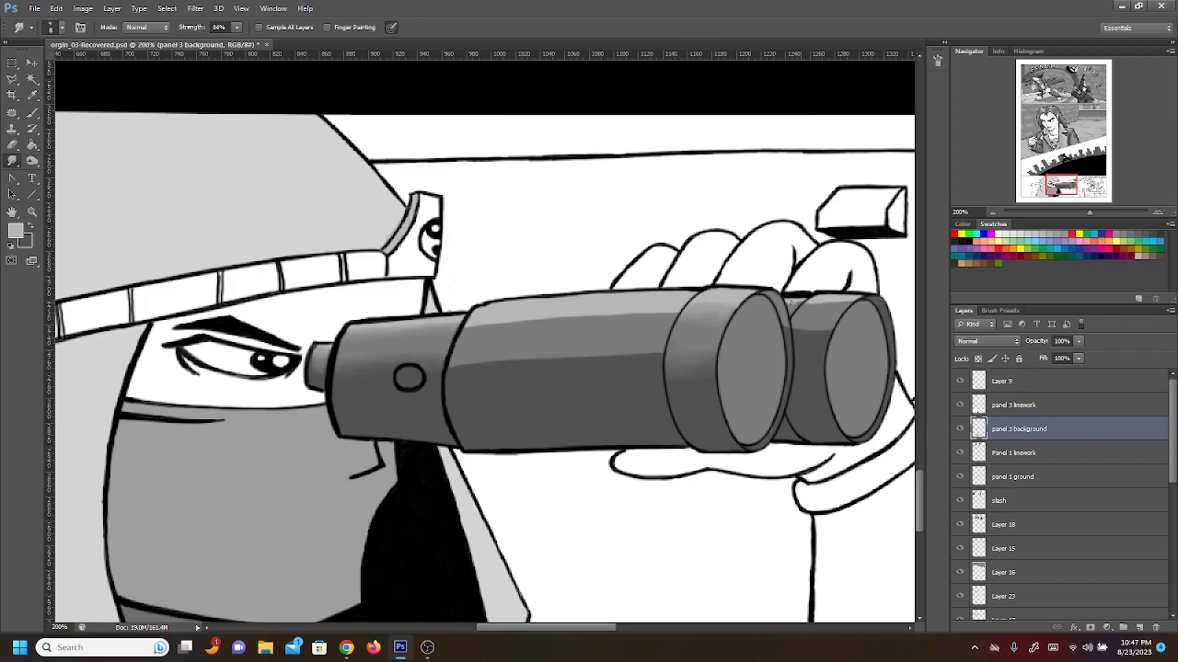
pyautogui.moveTo(846, 299)
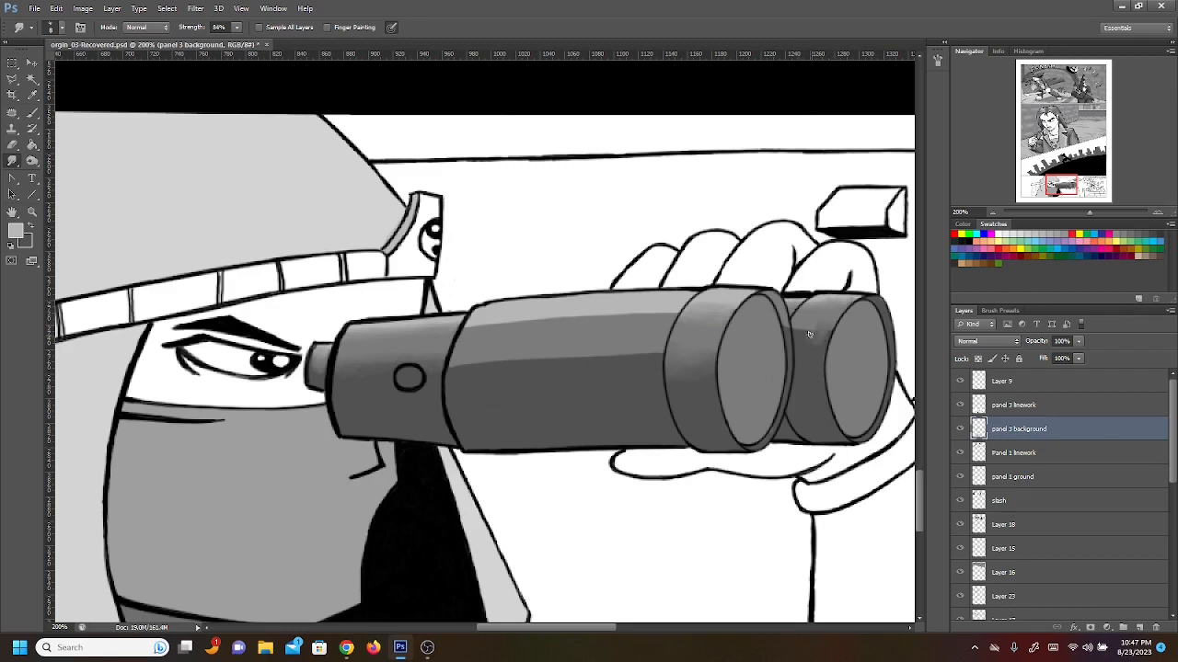
pyautogui.moveTo(814, 340)
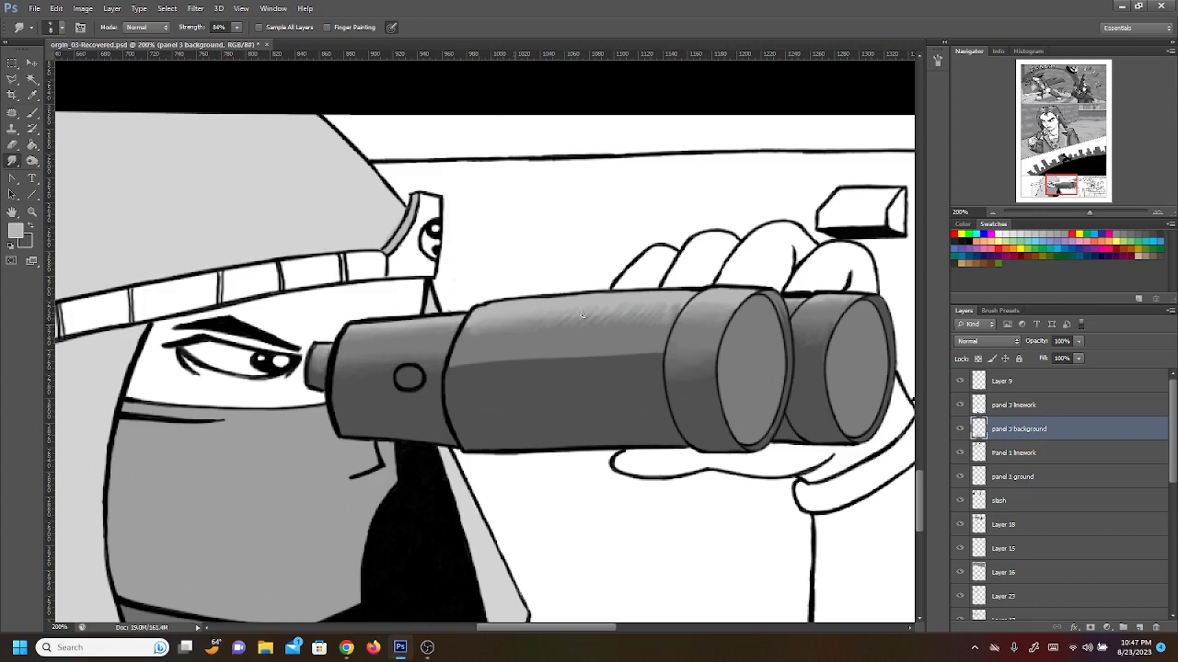
pyautogui.moveTo(513, 317)
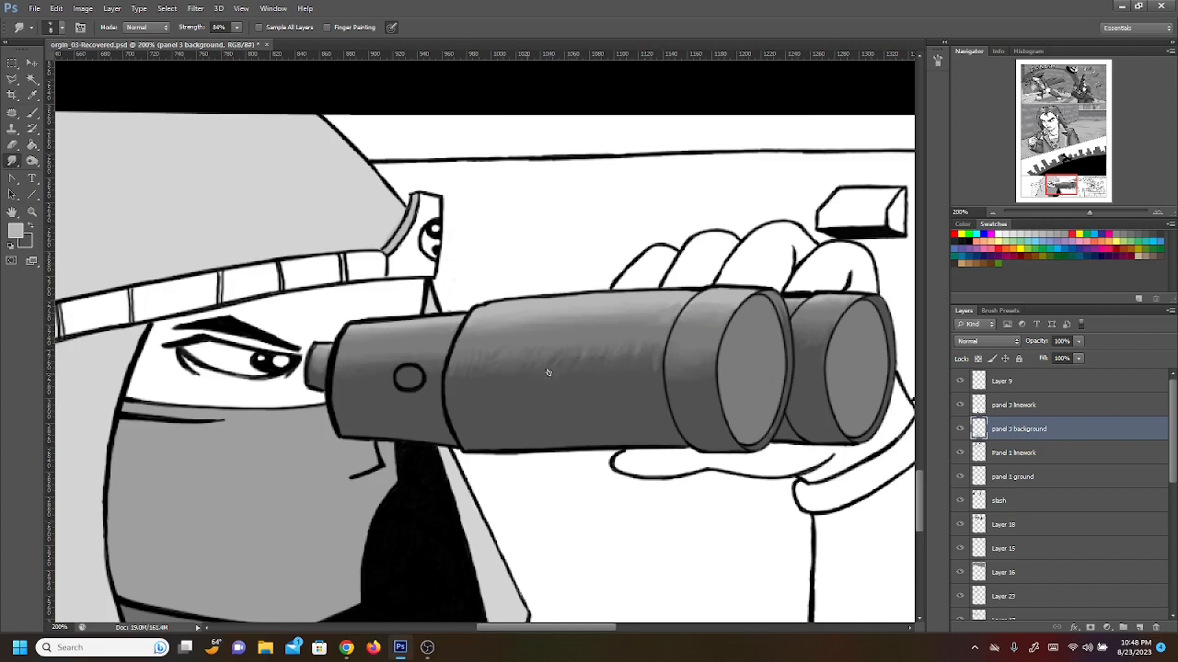
pyautogui.moveTo(533, 370)
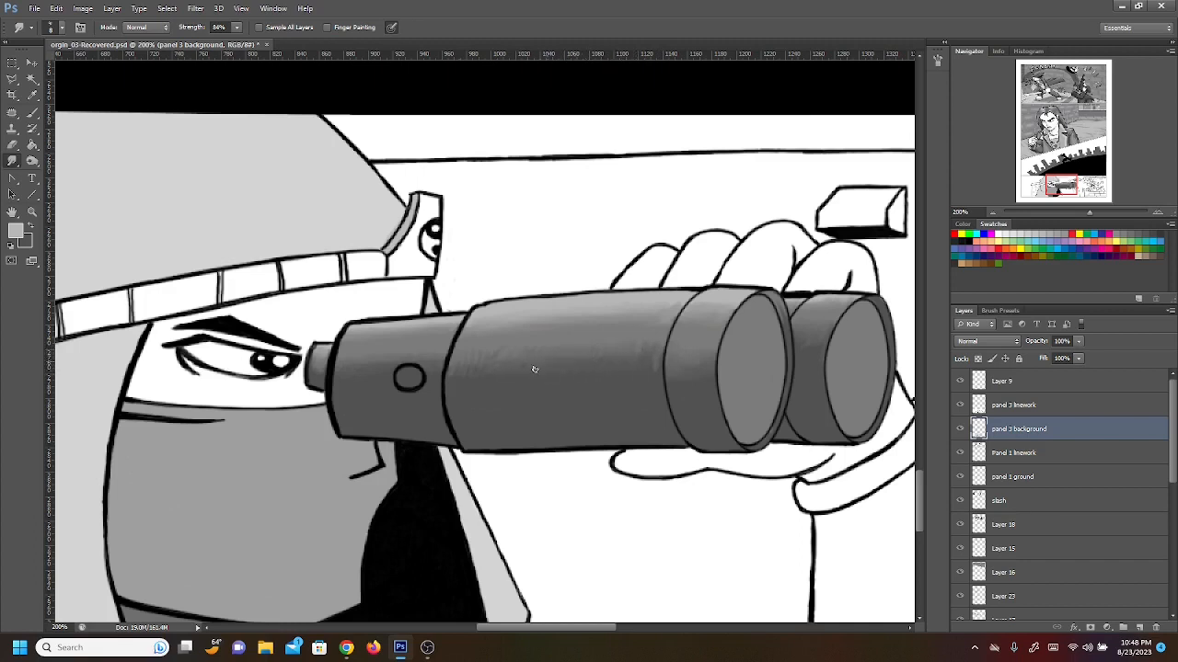
pyautogui.moveTo(455, 368)
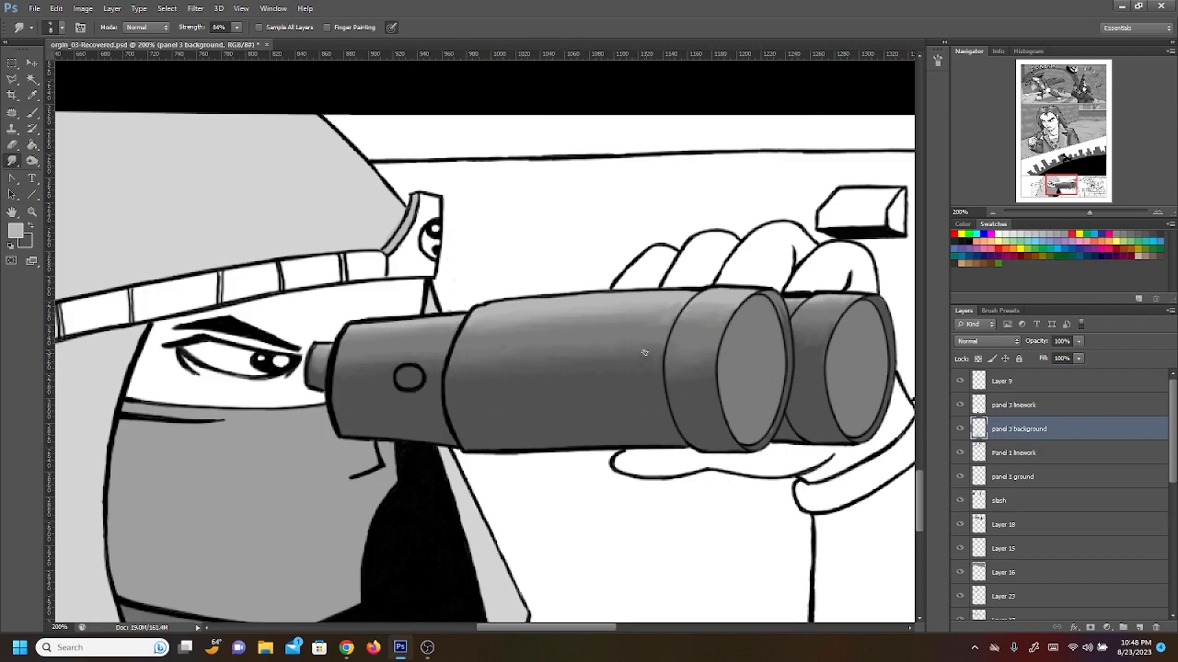
pyautogui.moveTo(688, 306)
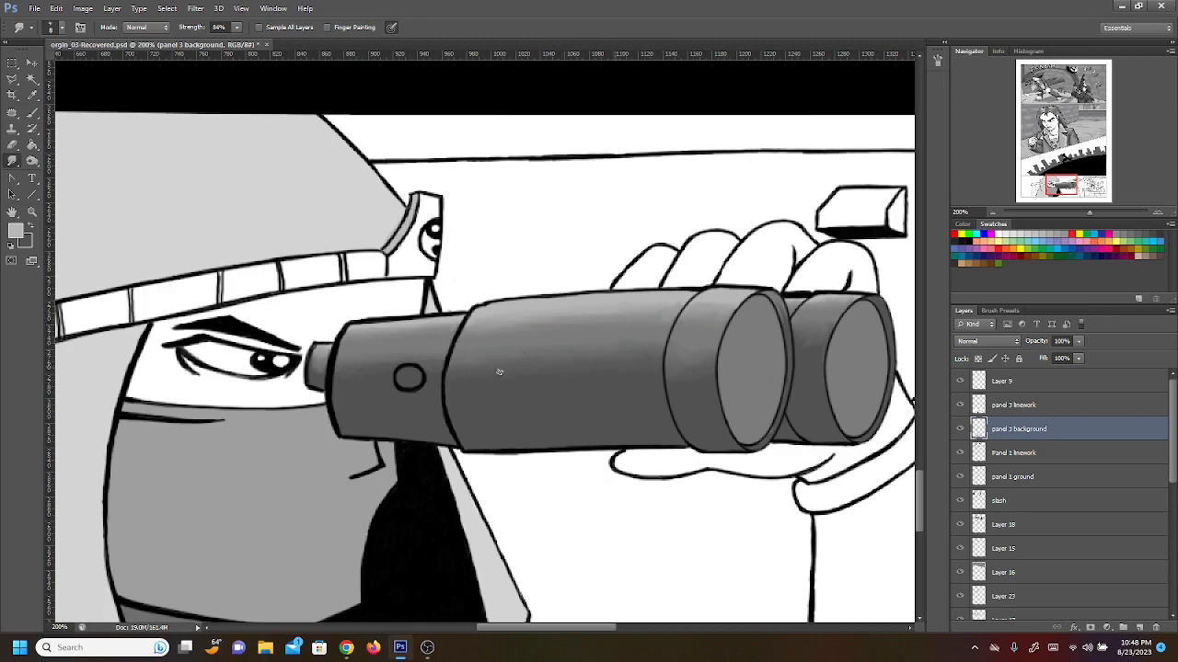
pyautogui.moveTo(585, 355)
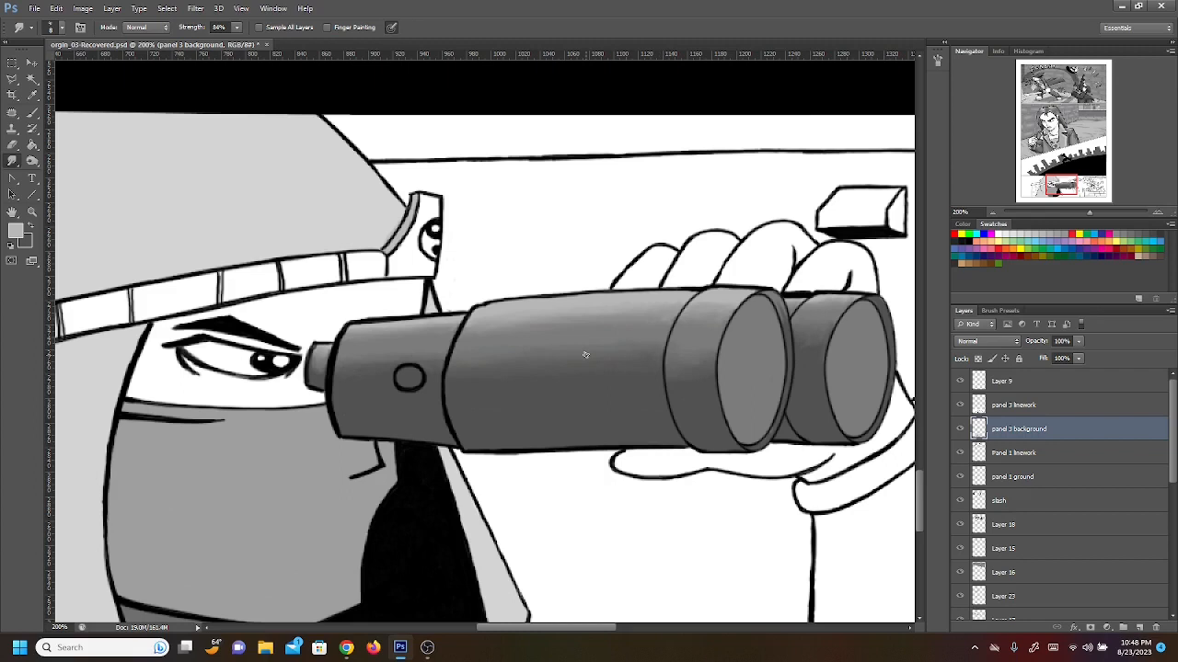
pyautogui.moveTo(932, 422)
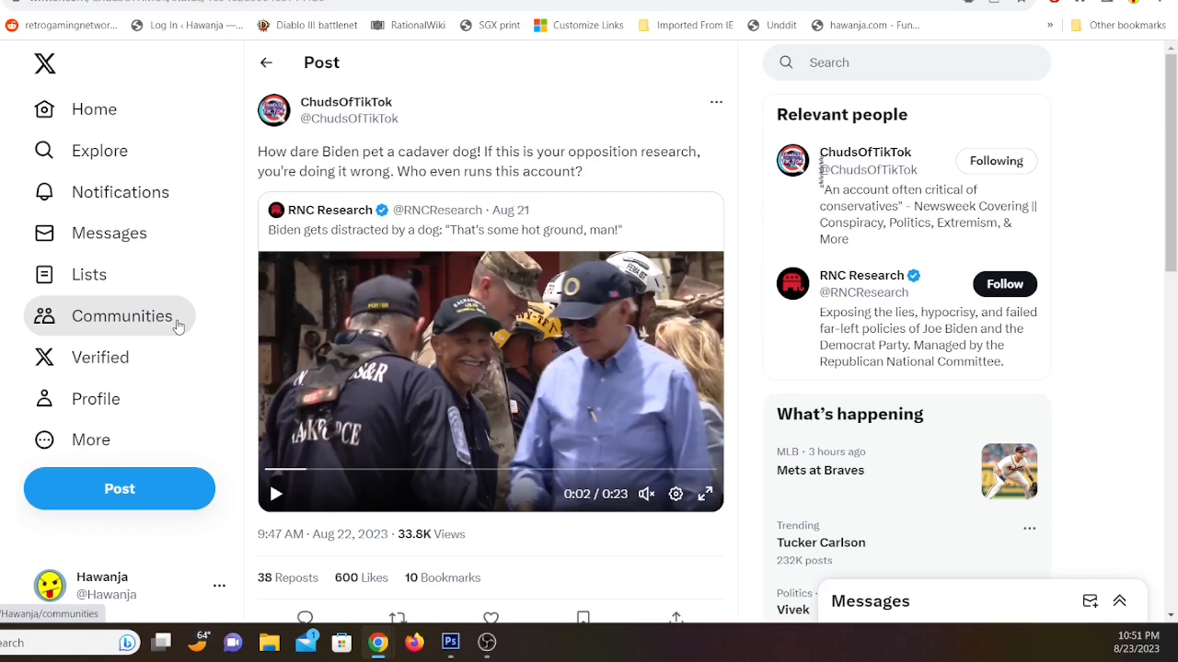
pyautogui.moveTo(10, 61)
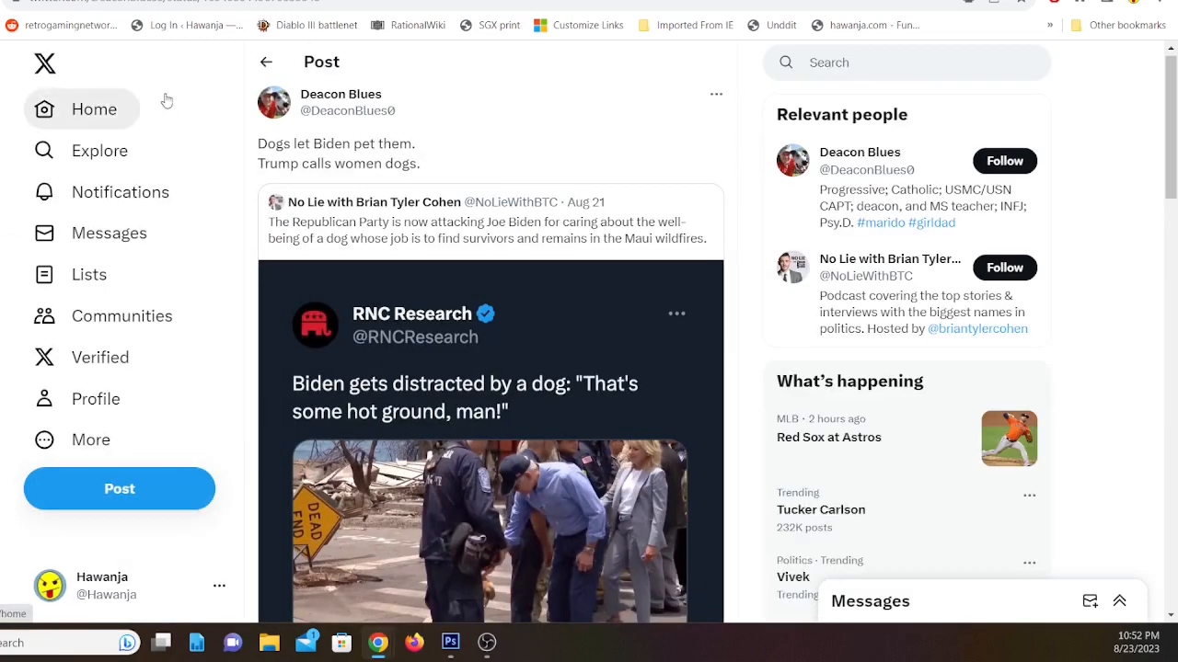
pyautogui.moveTo(167, 100)
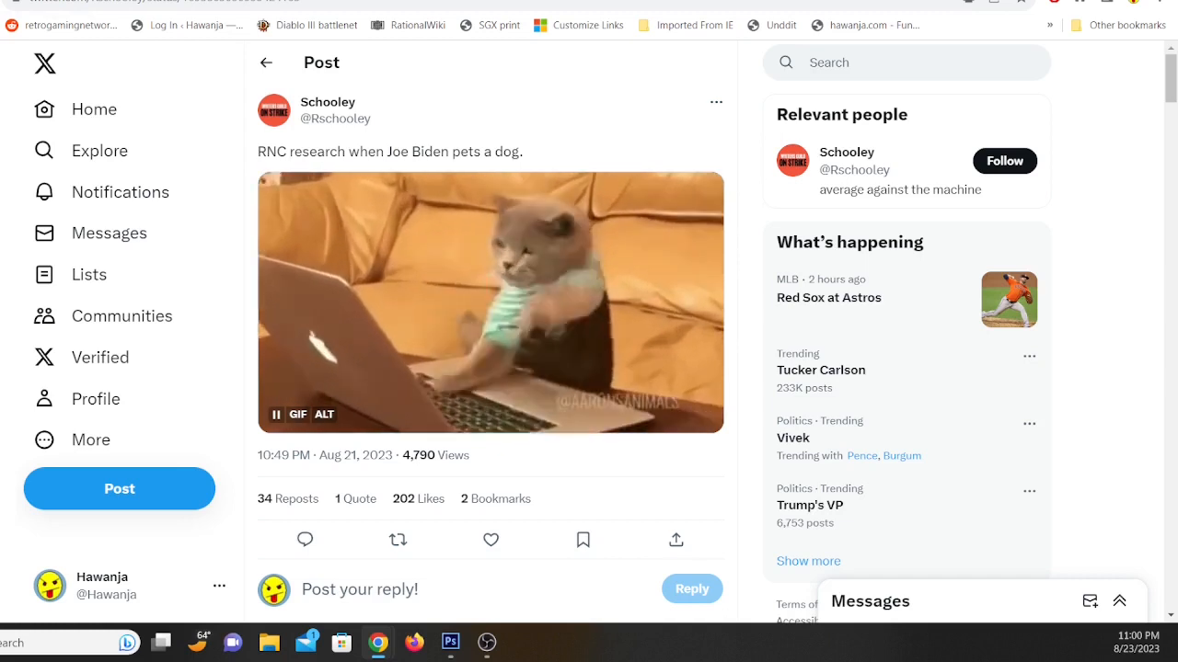
pyautogui.moveTo(64, 25)
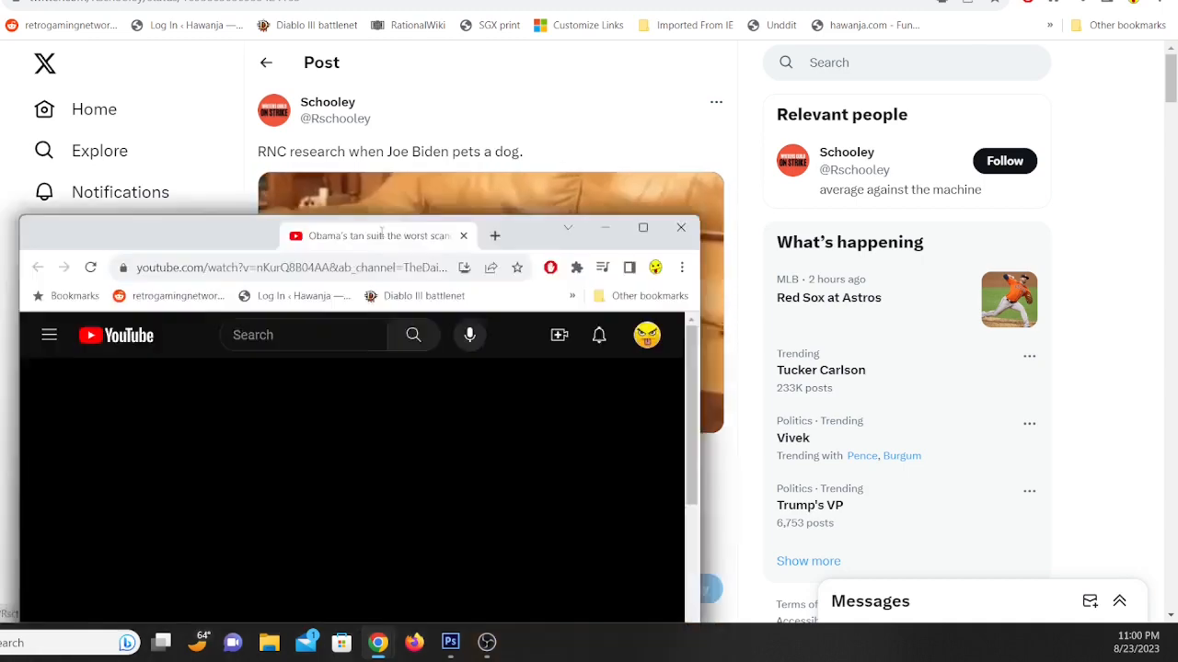
# Maximize the browser and watch 'Obama's tan suit' through to its 0:56 end.
pyautogui.click(643, 228)
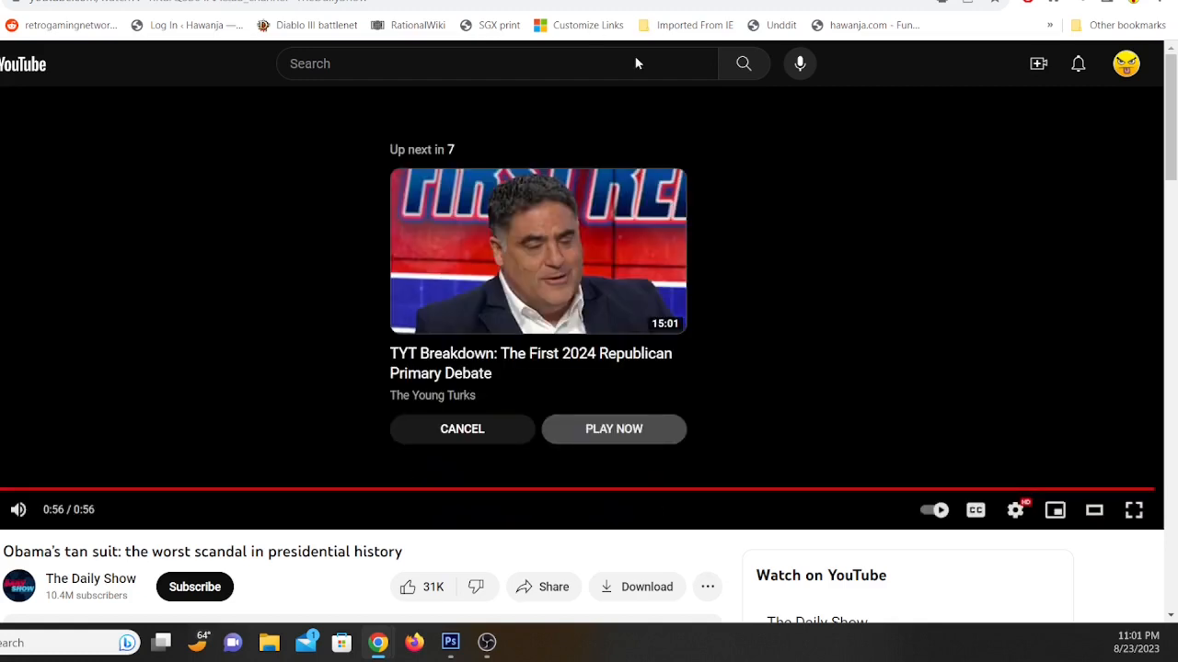
# Start The Daily Show's 'Obama's Dijon Burger' video and watch to the end screen.
pyautogui.click(462, 429)
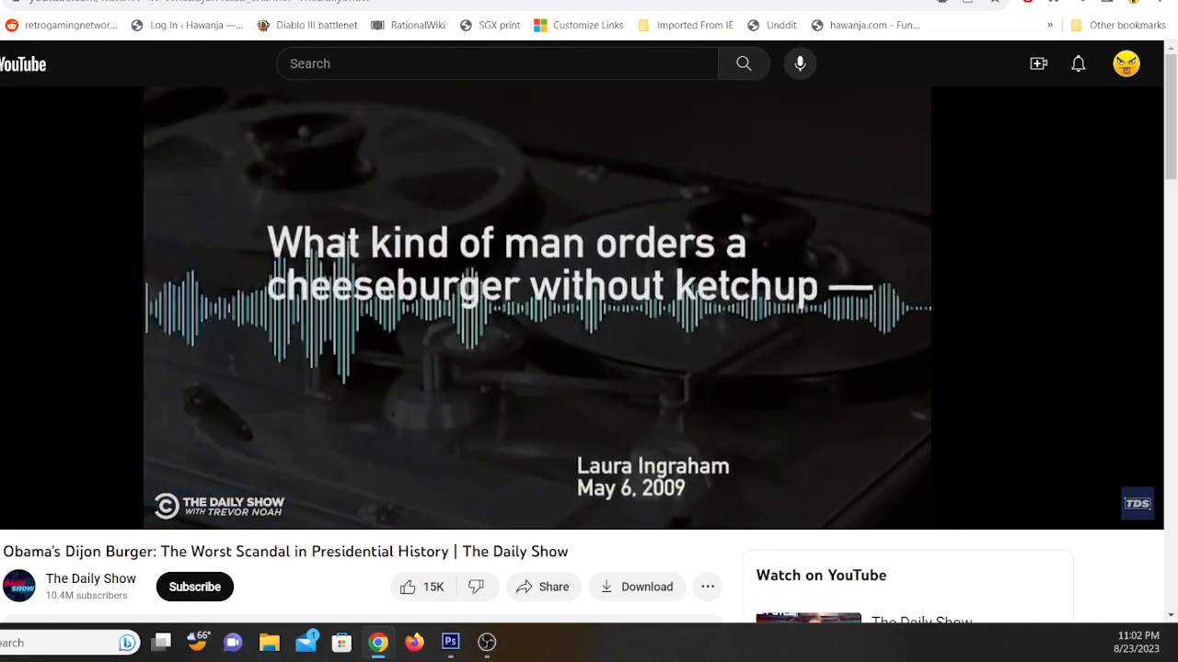
pyautogui.moveTo(513, 478)
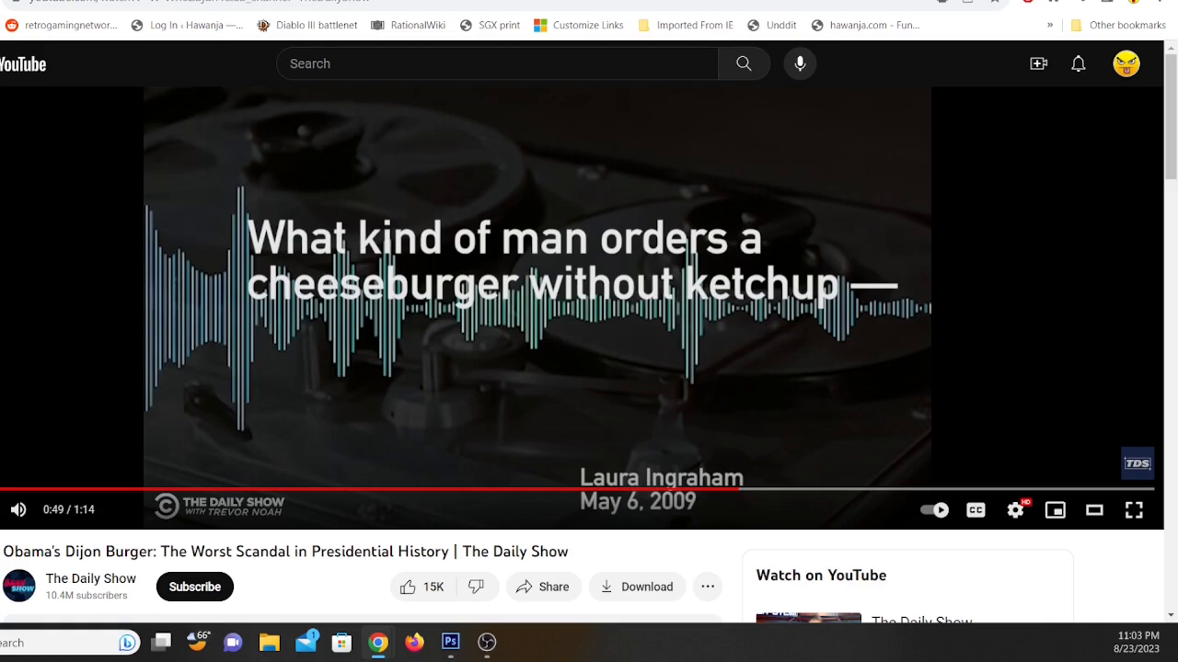
pyautogui.moveTo(345, 612)
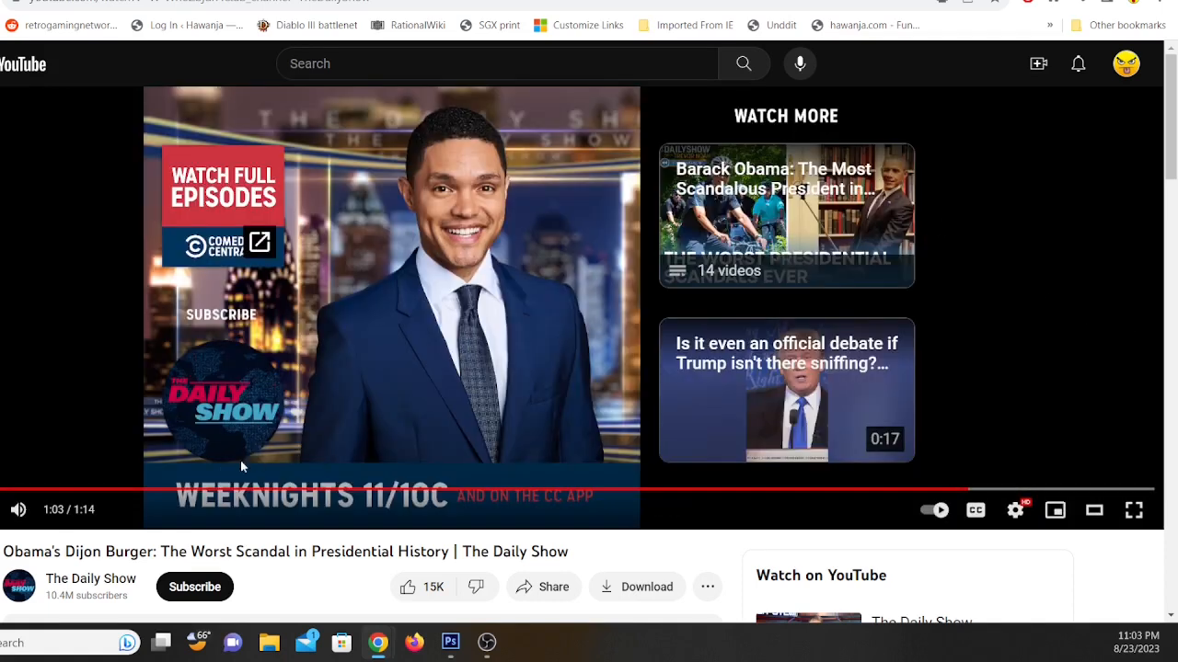
pyautogui.moveTo(213, 470)
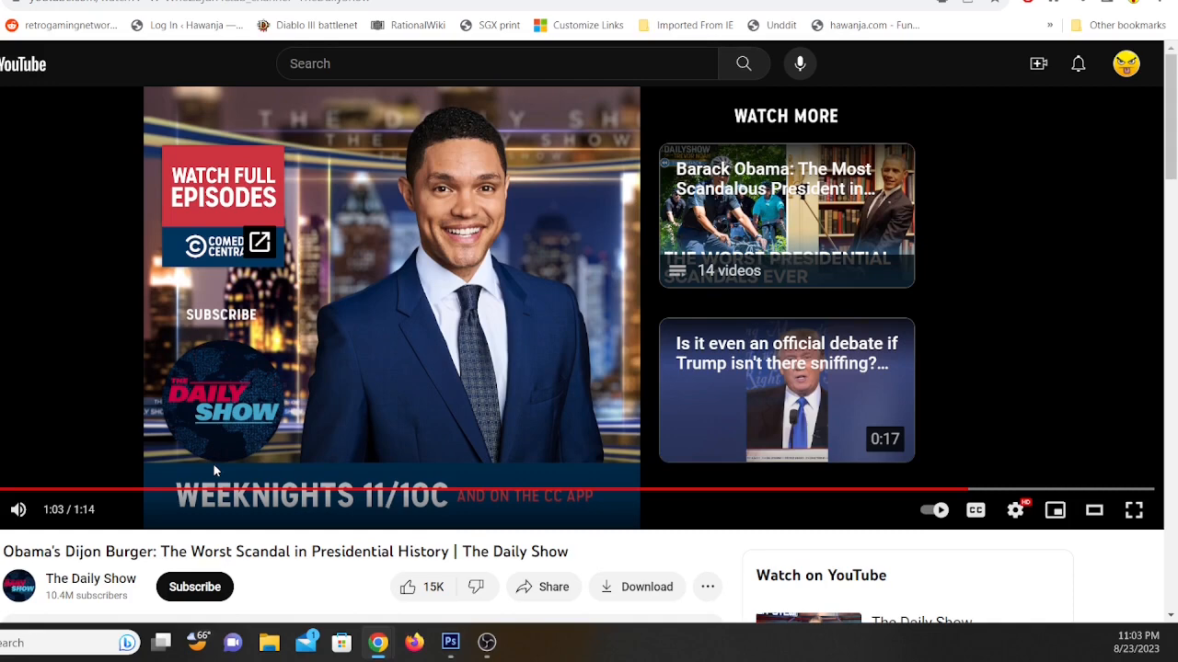
pyautogui.moveTo(201, 470)
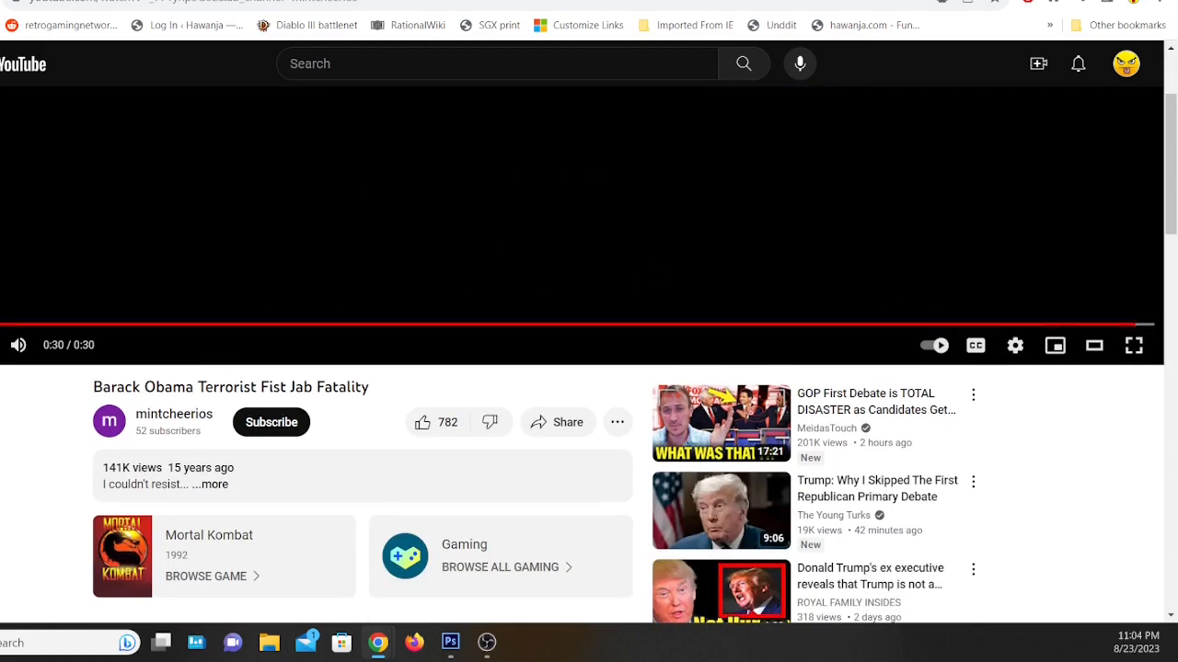
# Return to the binoculars comic page in Photoshop after watching the Fist Jab Fatality clip.
pyautogui.click(450, 647)
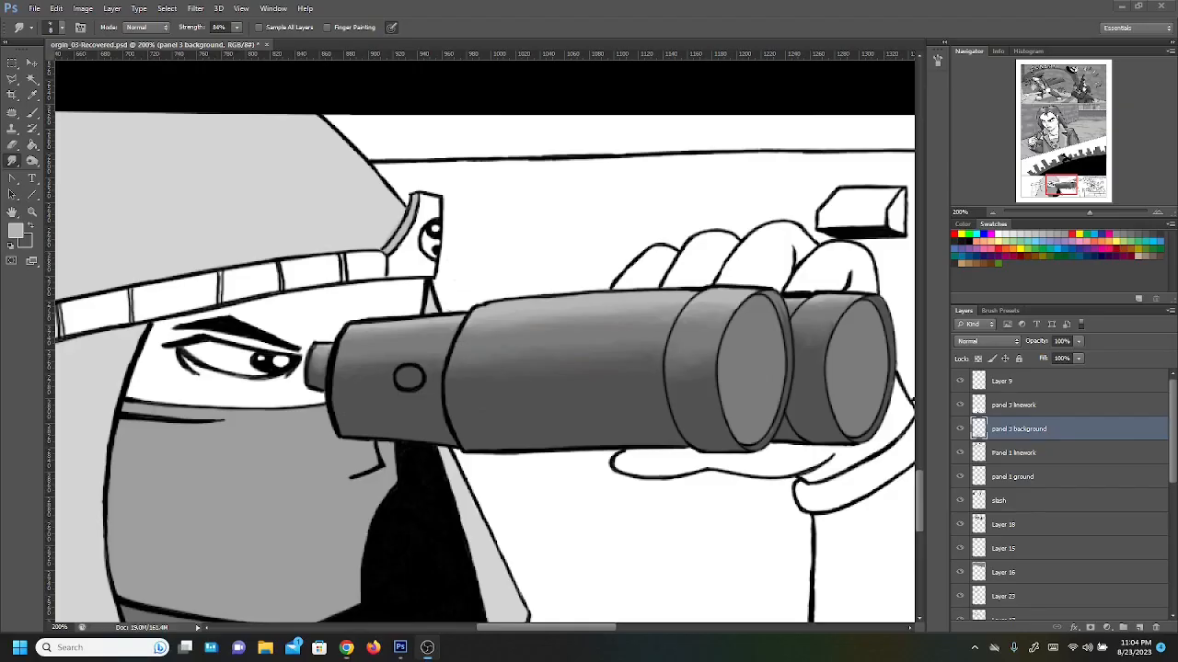